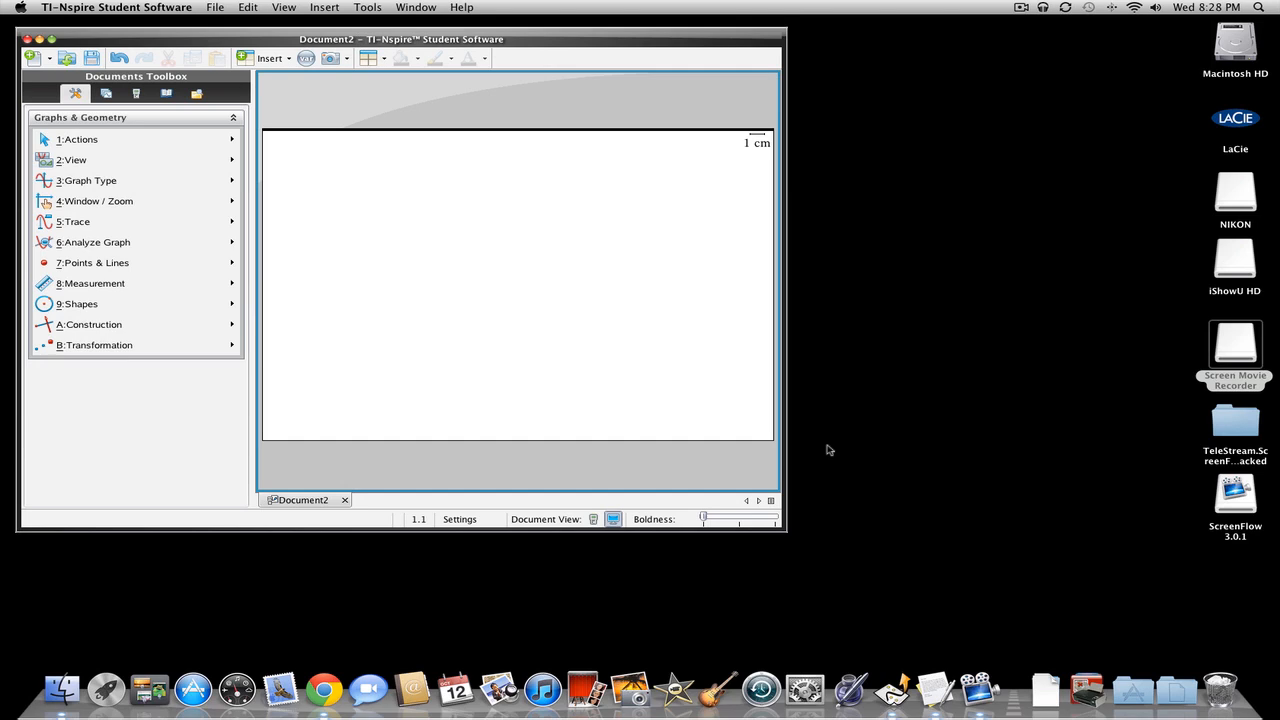
{"action": "mouse_move", "coordinate": [512, 377]}
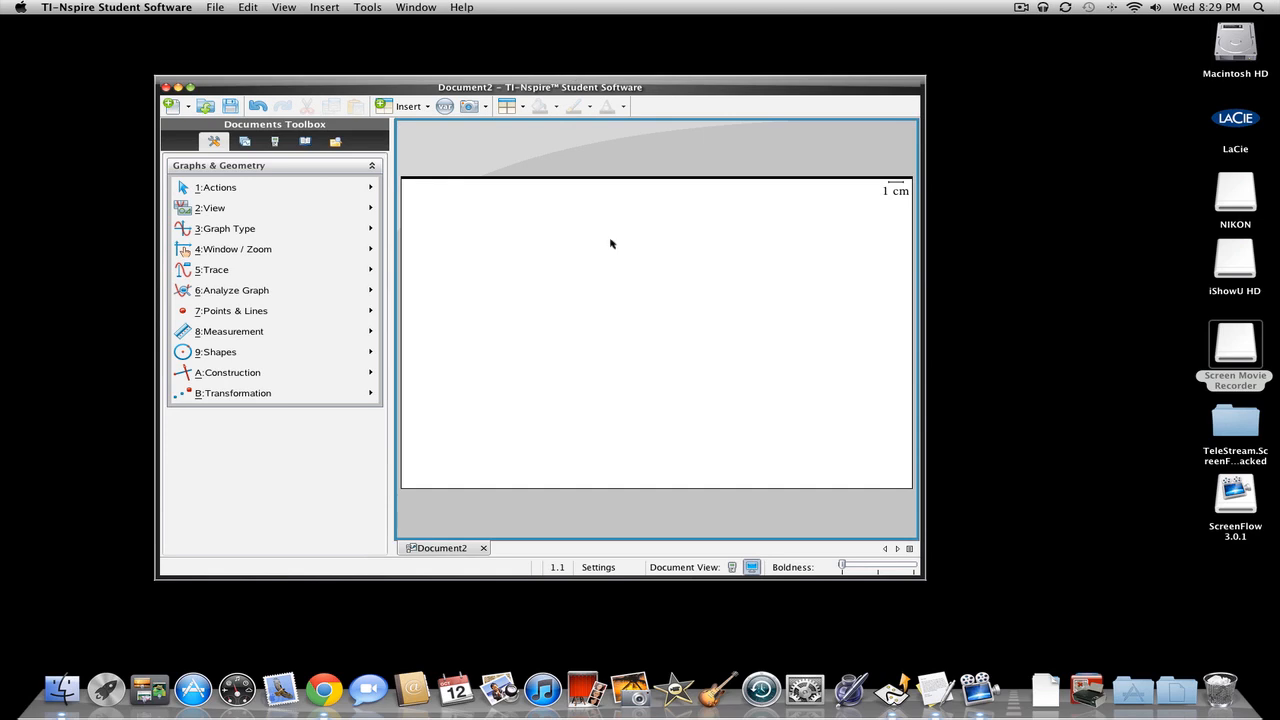
{"action": "mouse_move", "coordinate": [666, 351]}
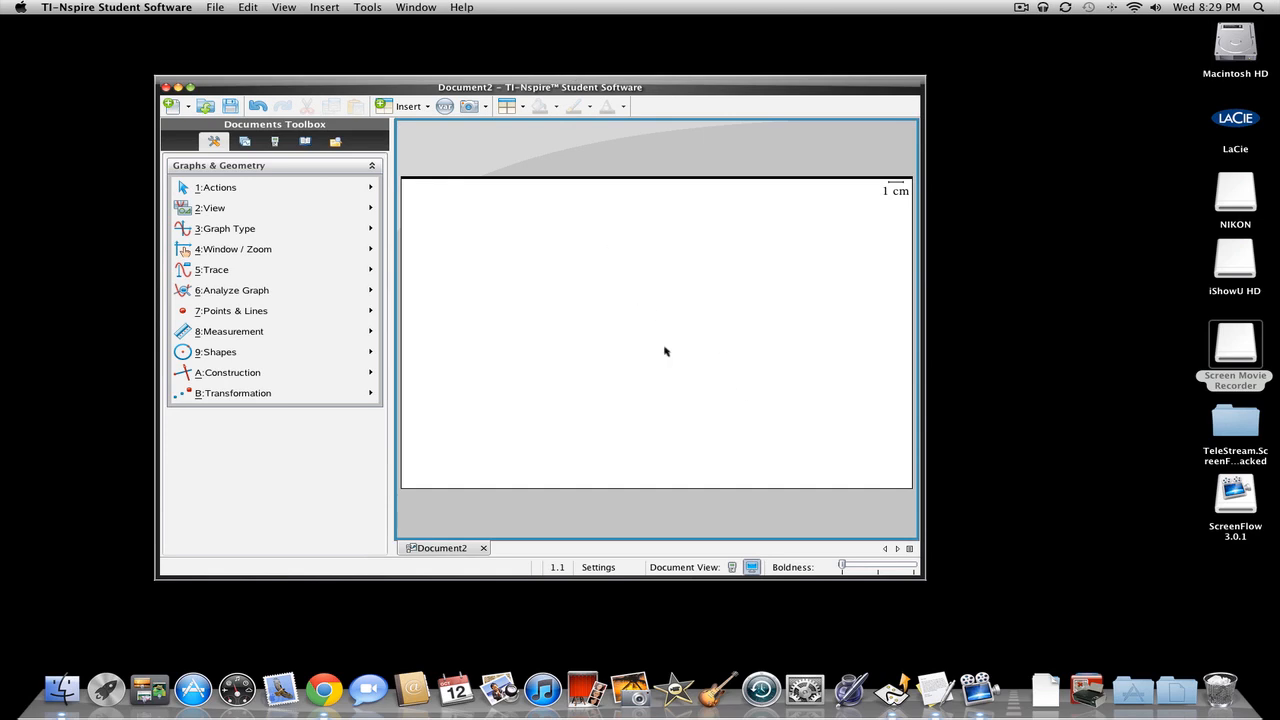
{"action": "mouse_move", "coordinate": [210, 7]}
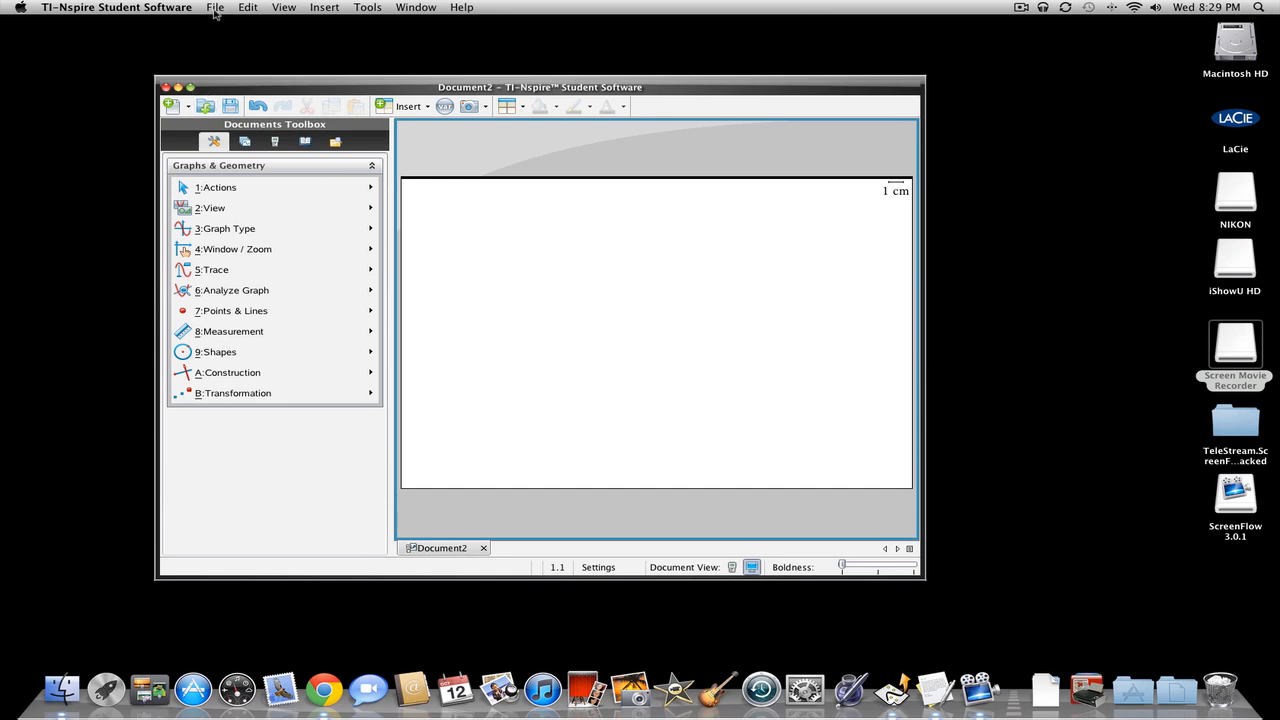
Step: From the Downloads stack, open the pacman folder and select pacman.tns
{"action": "left_click", "coordinate": [215, 6]}
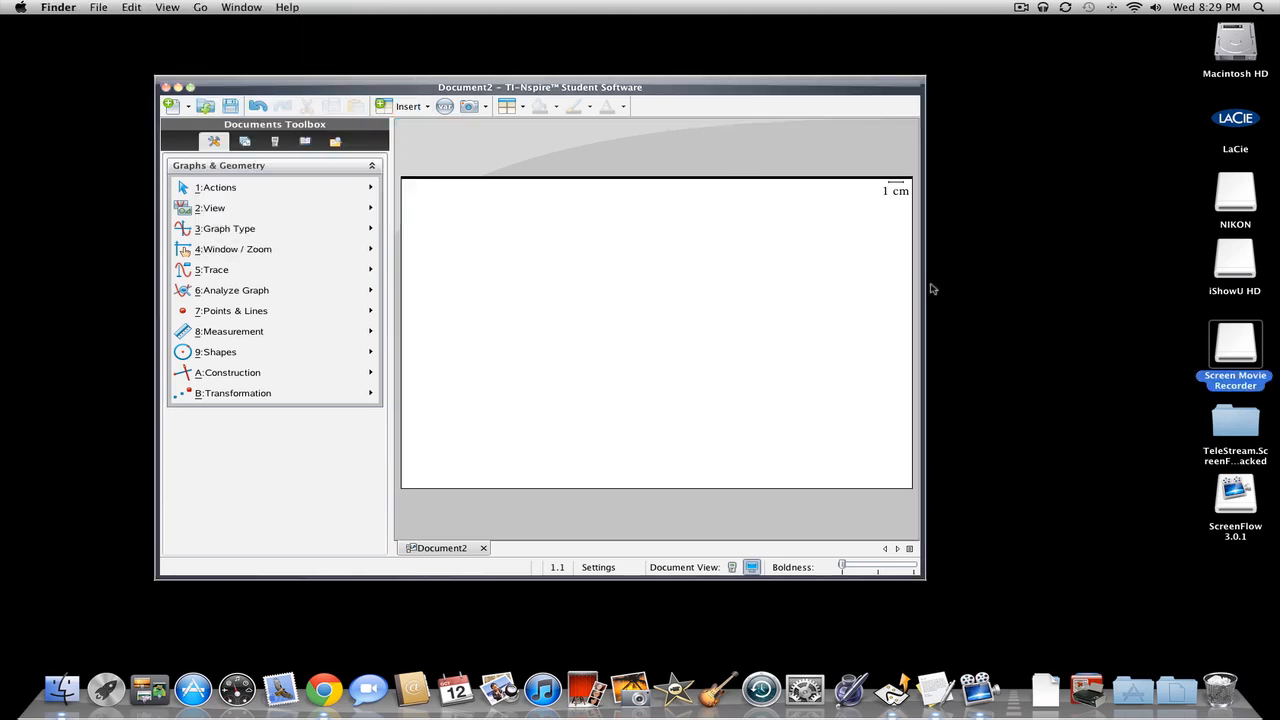
{"action": "mouse_move", "coordinate": [1042, 685]}
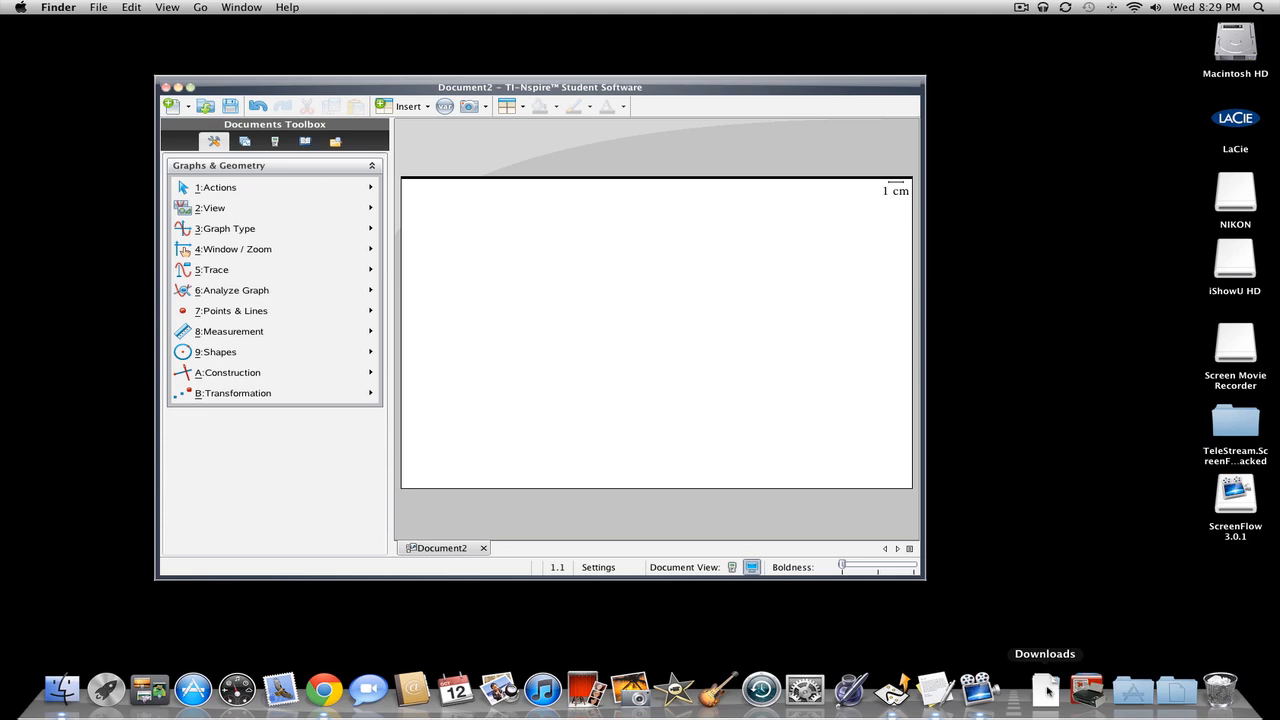
{"action": "left_click", "coordinate": [1045, 690]}
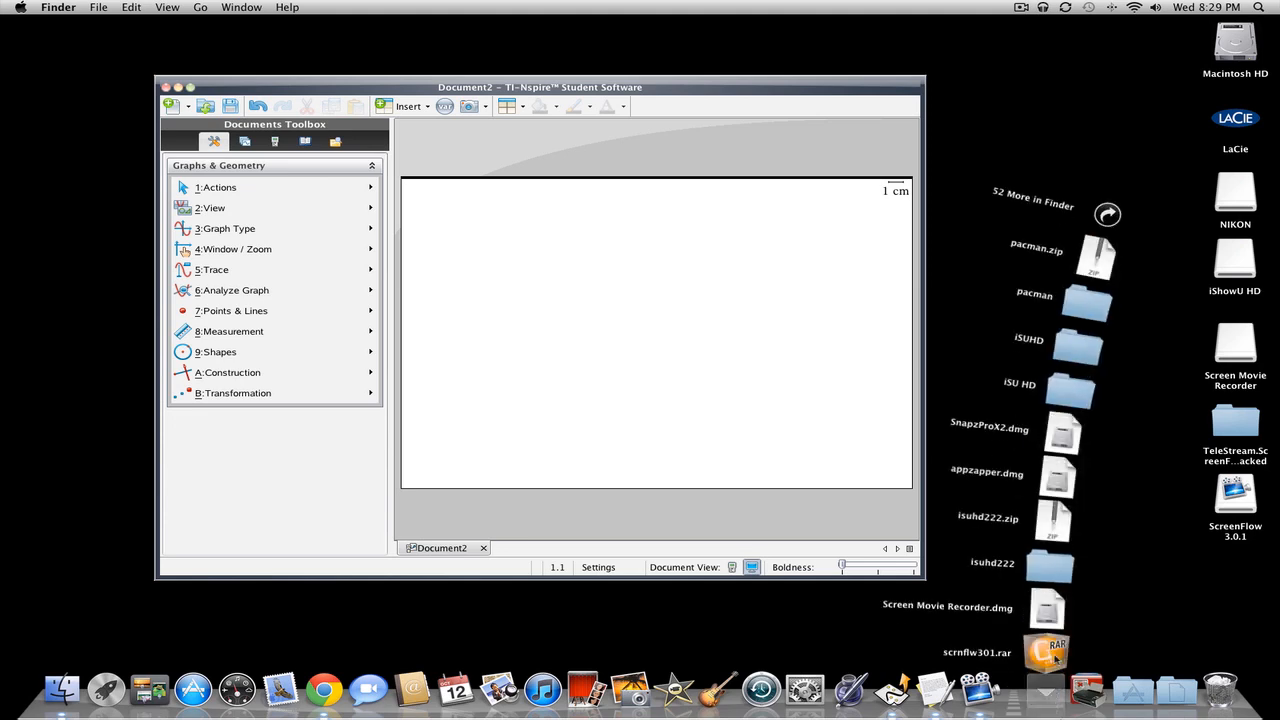
{"action": "mouse_move", "coordinate": [1085, 347]}
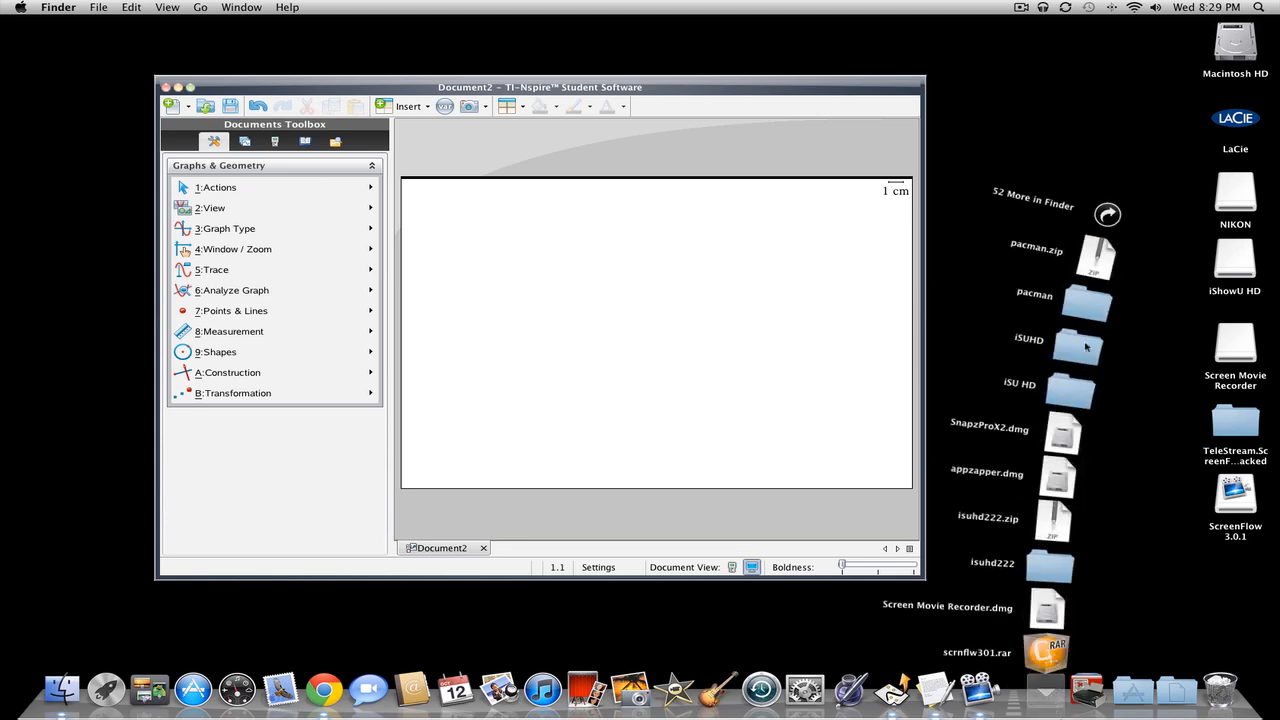
{"action": "double_click", "coordinate": [1071, 300]}
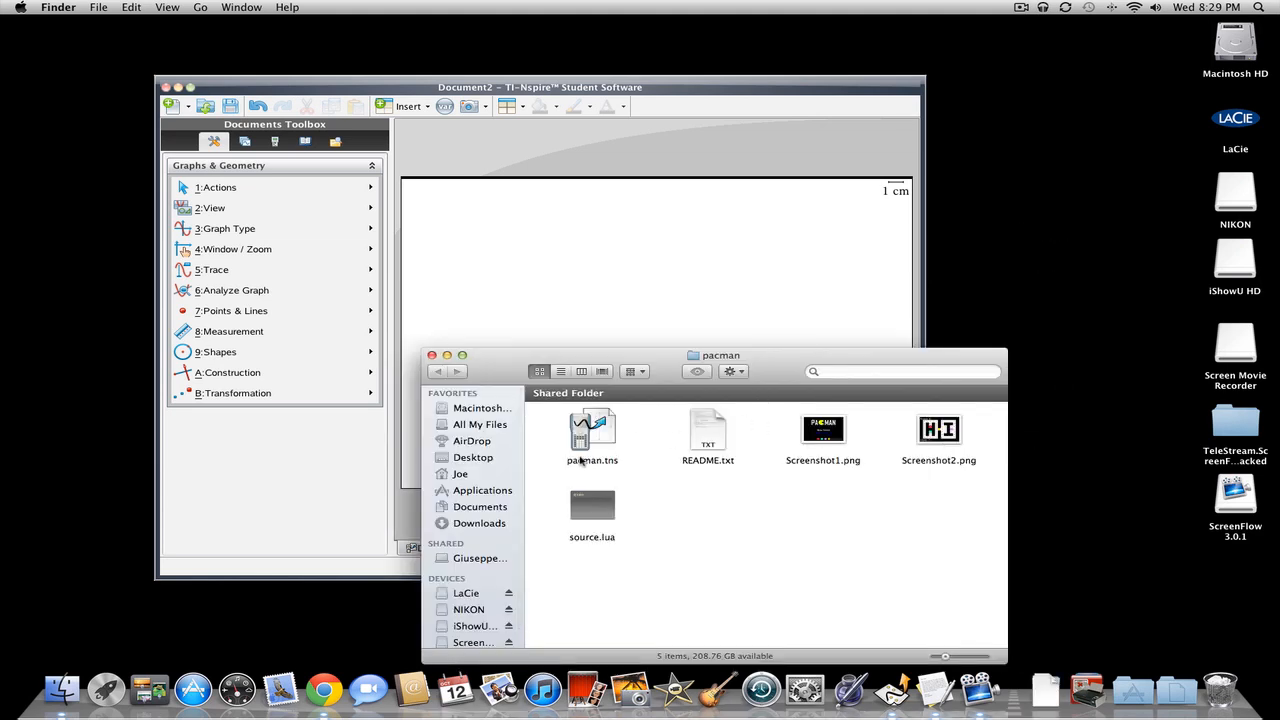
{"action": "left_click", "coordinate": [591, 430]}
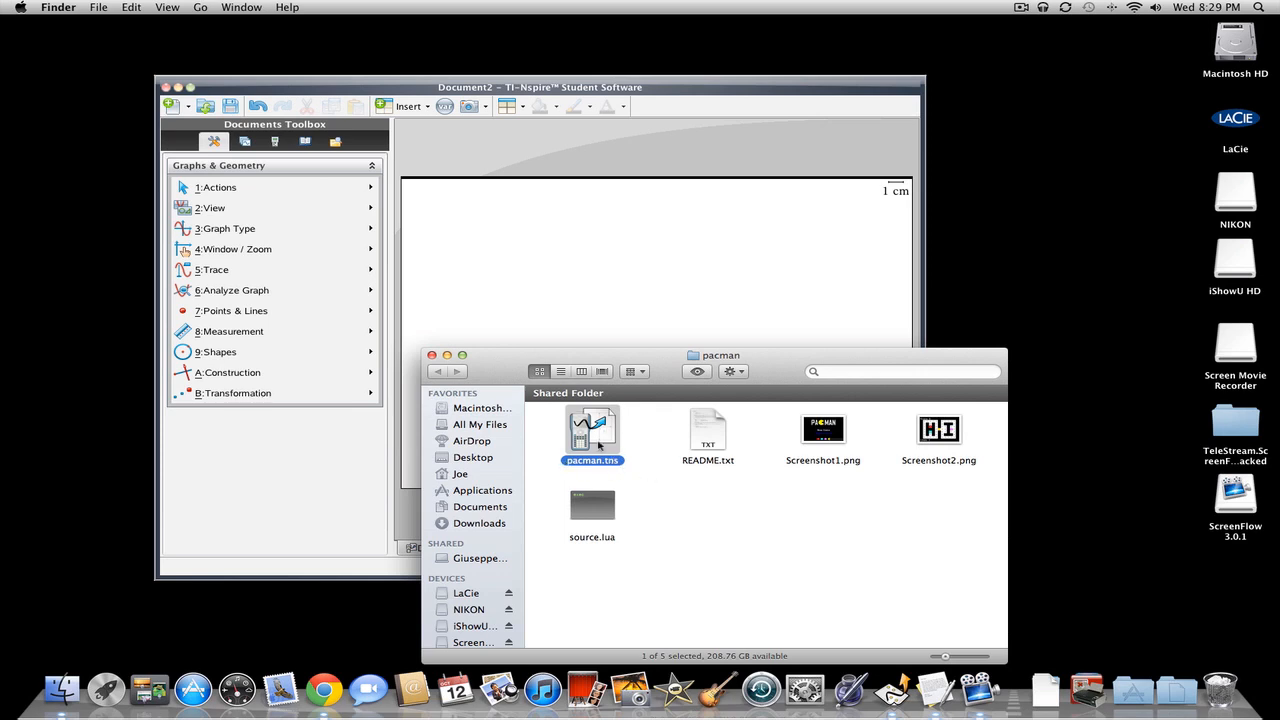
Step: Drop pacman.tns onto TI-Nspire to open the game and start a New Game
{"action": "left_click_drag", "start_coordinate": [592, 430], "coordinate": [725, 290]}
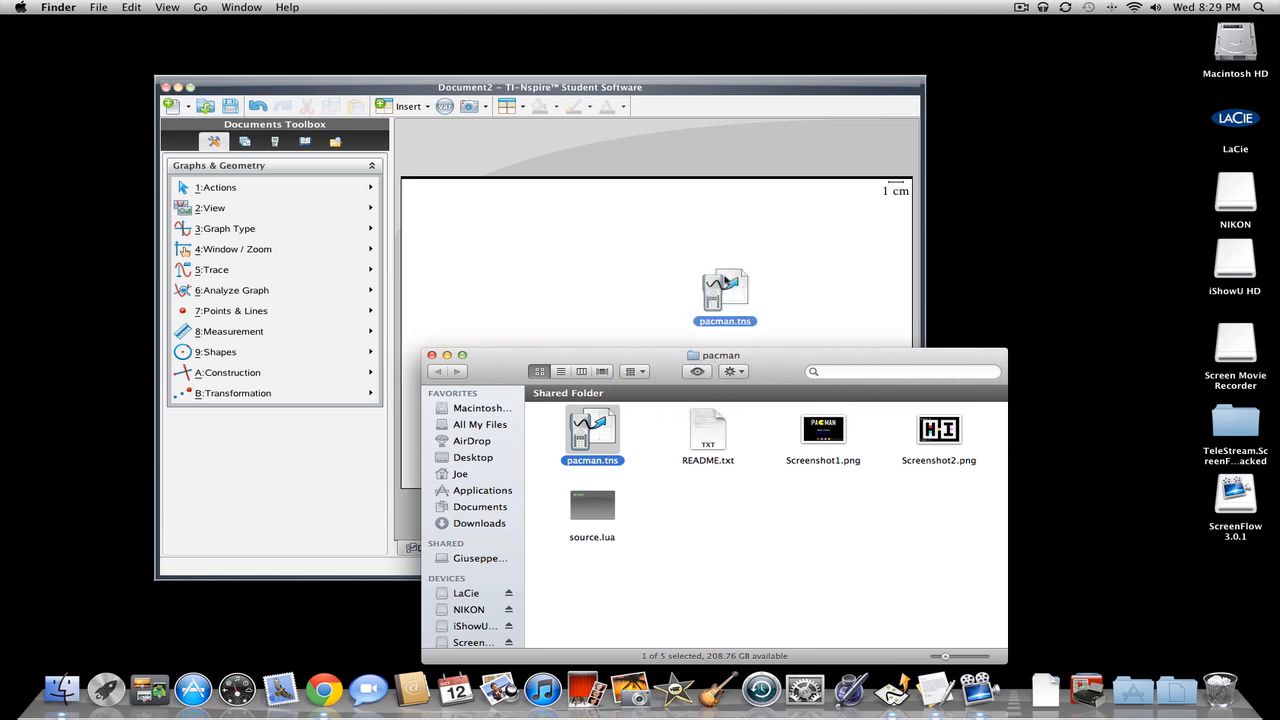
{"action": "left_click_drag", "start_coordinate": [725, 290], "coordinate": [599, 240]}
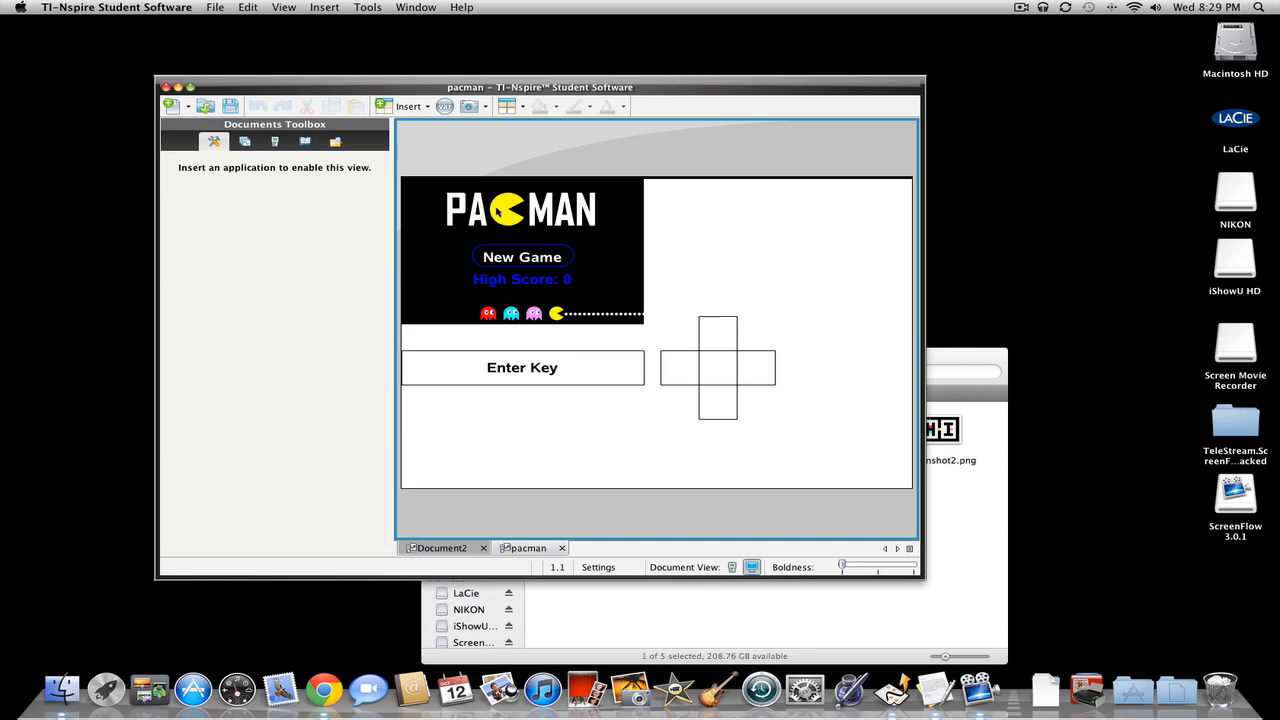
{"action": "mouse_move", "coordinate": [528, 281]}
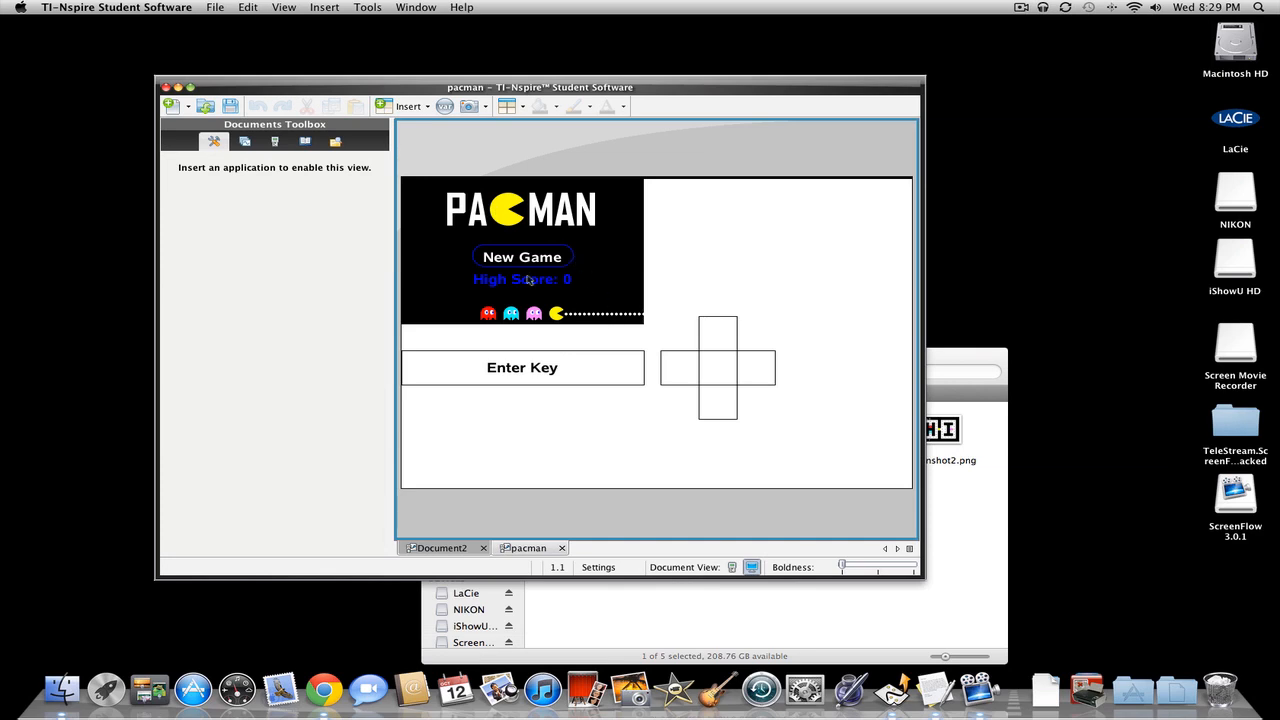
{"action": "left_click", "coordinate": [522, 256]}
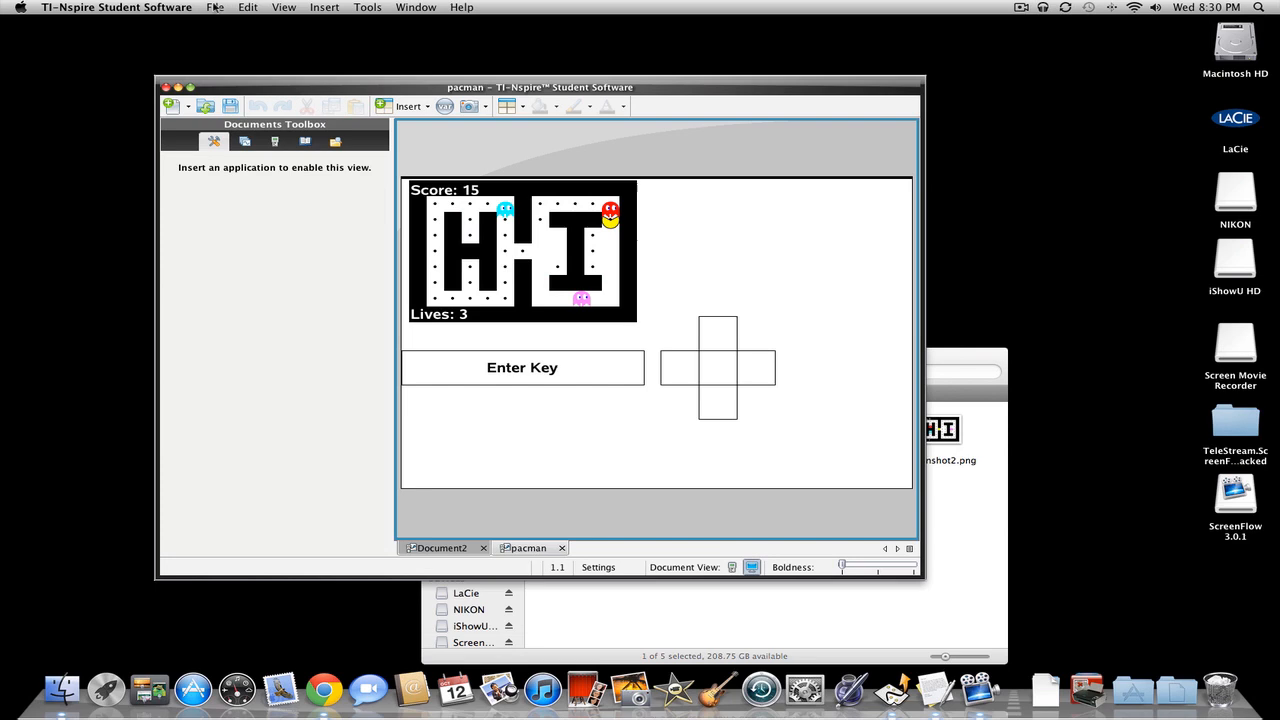
Step: Save pacman.tns to the connected TI-Nspire CX handheld's Games folder
{"action": "left_click", "coordinate": [214, 8]}
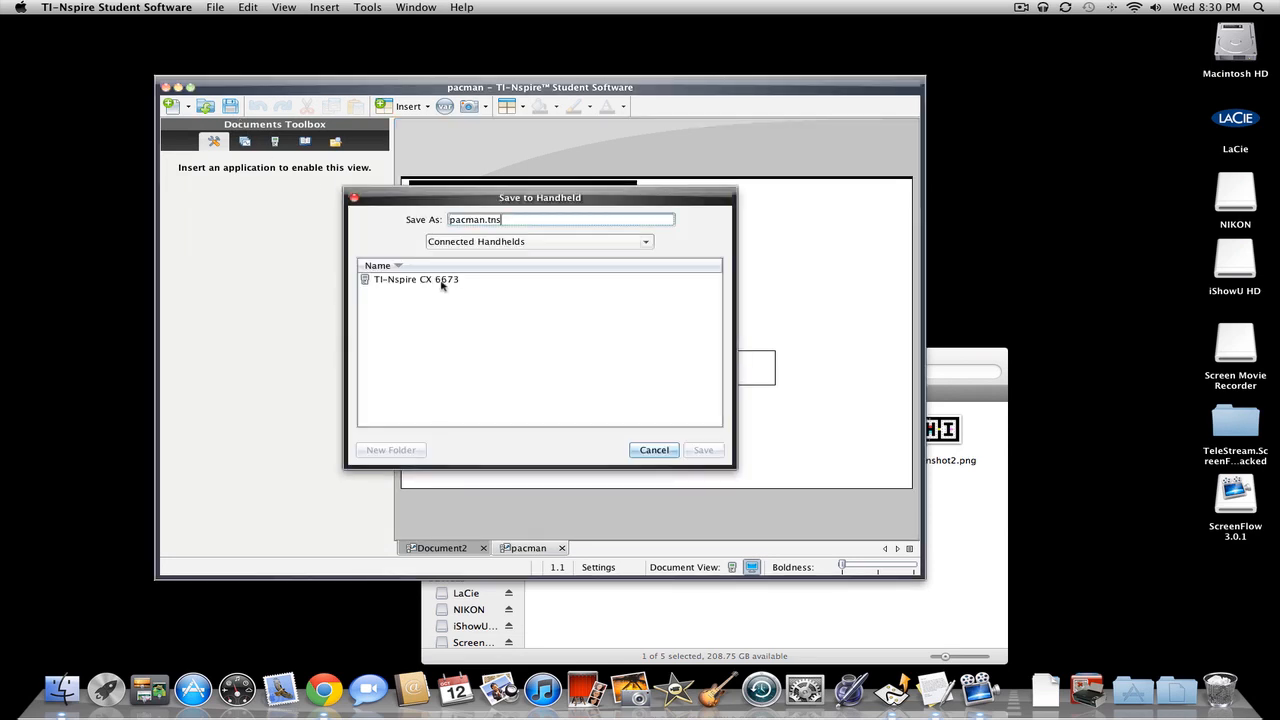
{"action": "left_click", "coordinate": [415, 279]}
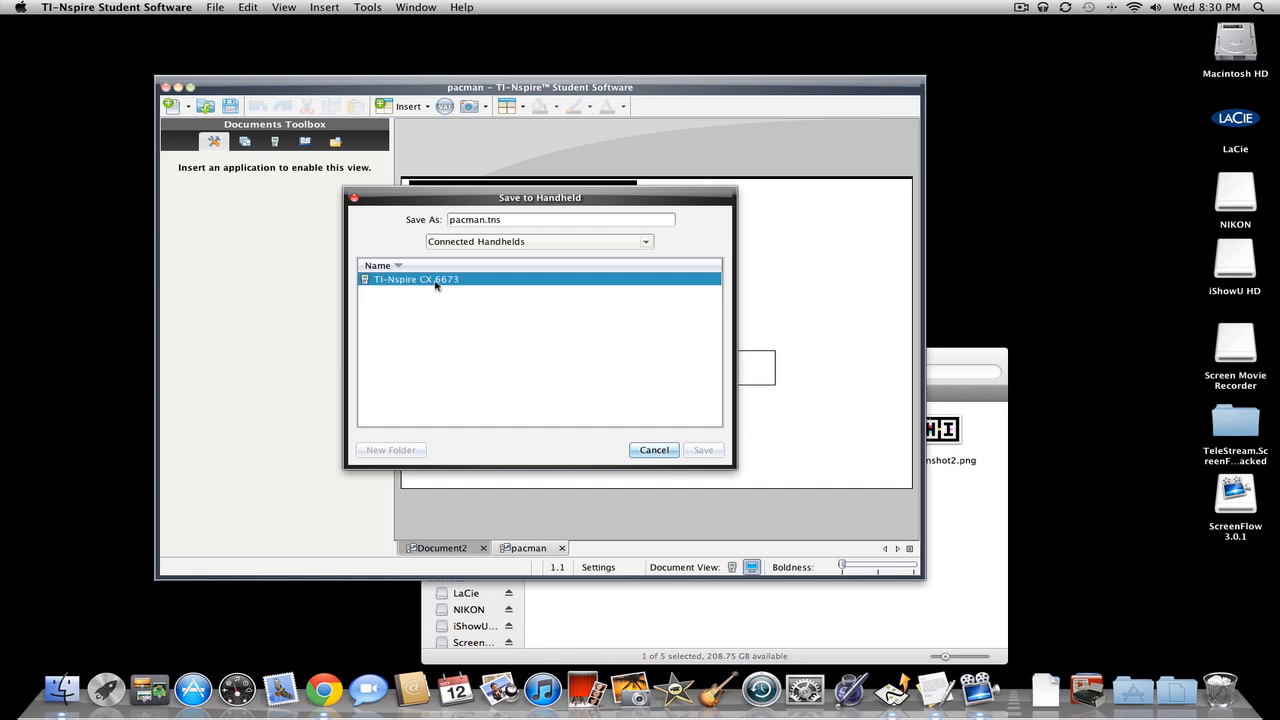
{"action": "double_click", "coordinate": [435, 279]}
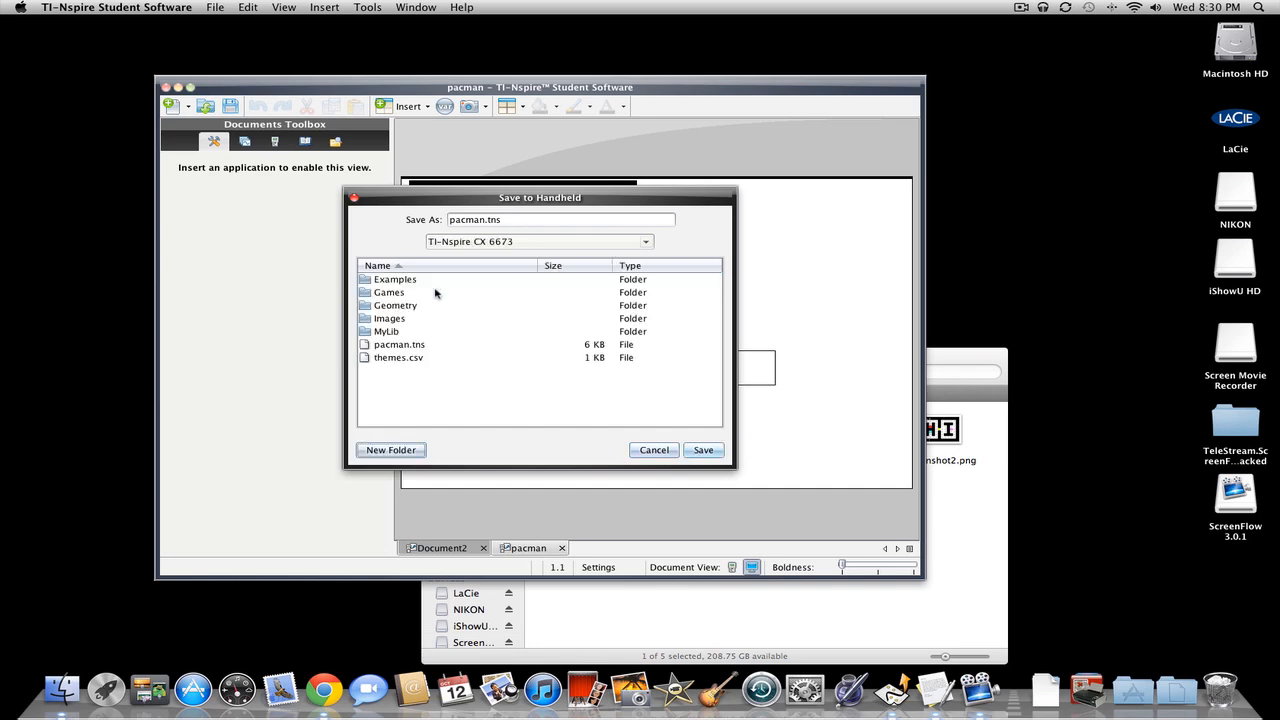
{"action": "left_click", "coordinate": [389, 292]}
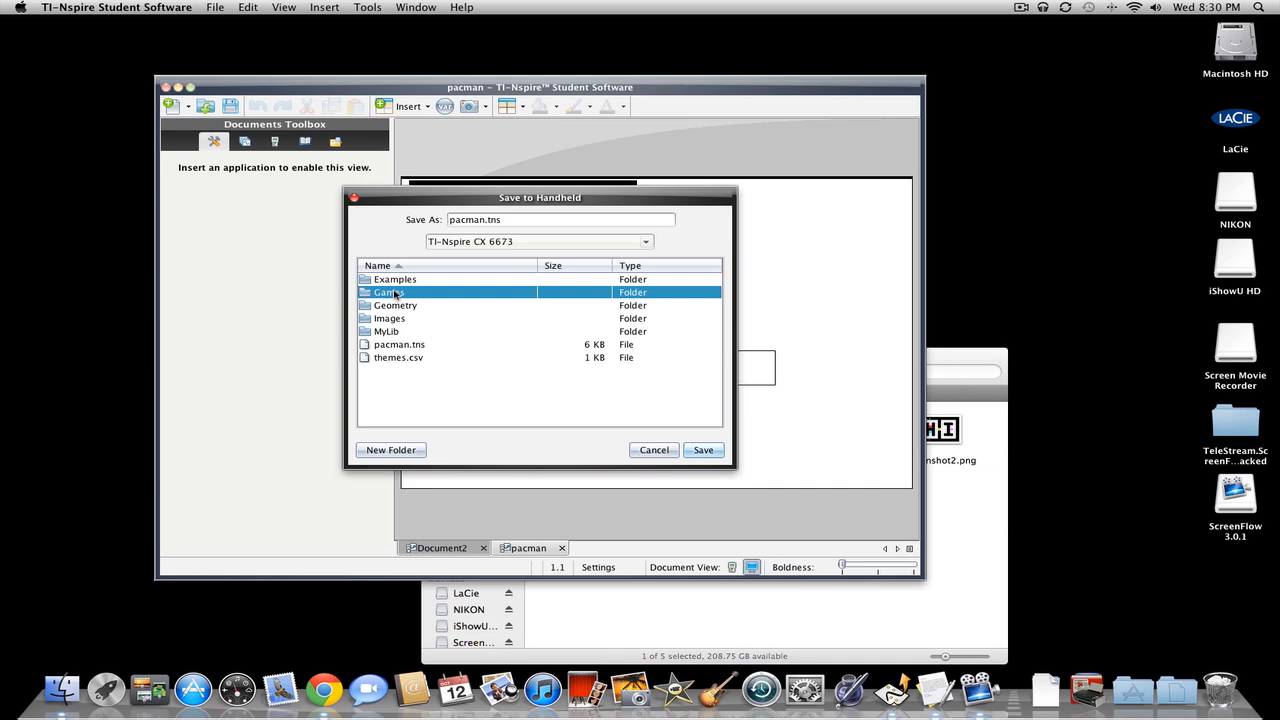
{"action": "double_click", "coordinate": [387, 292]}
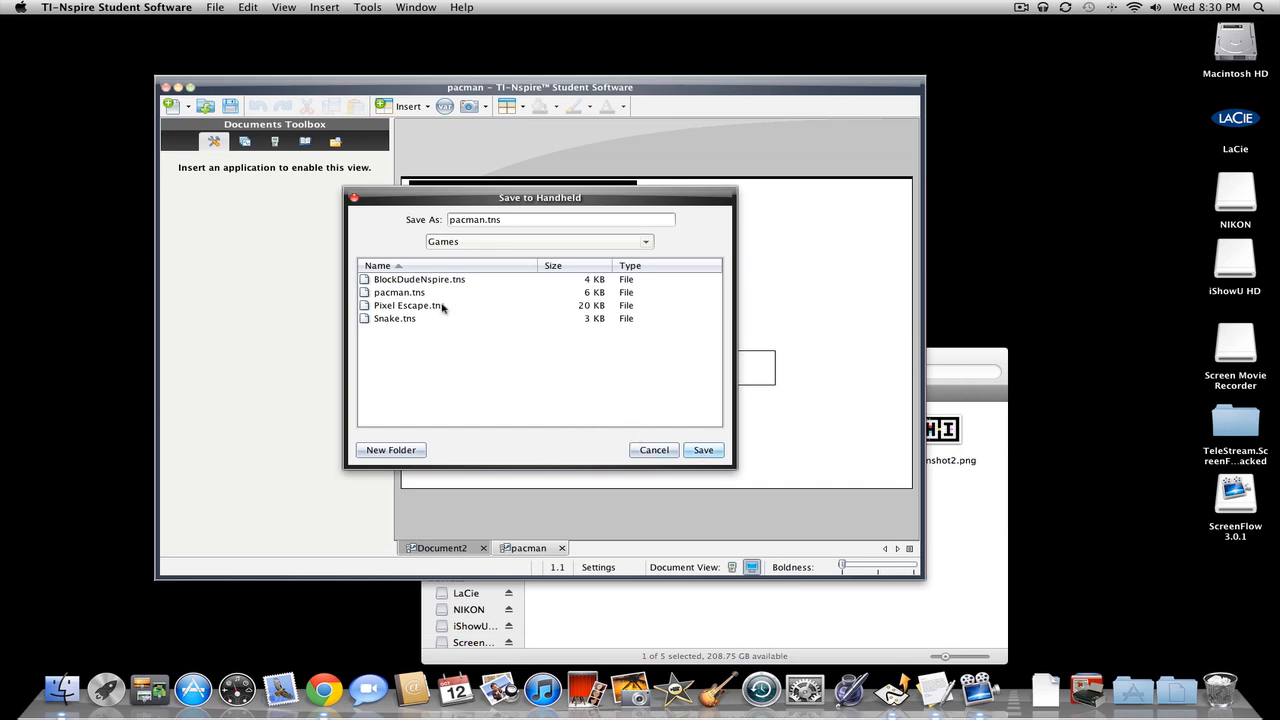
{"action": "mouse_move", "coordinate": [441, 308]}
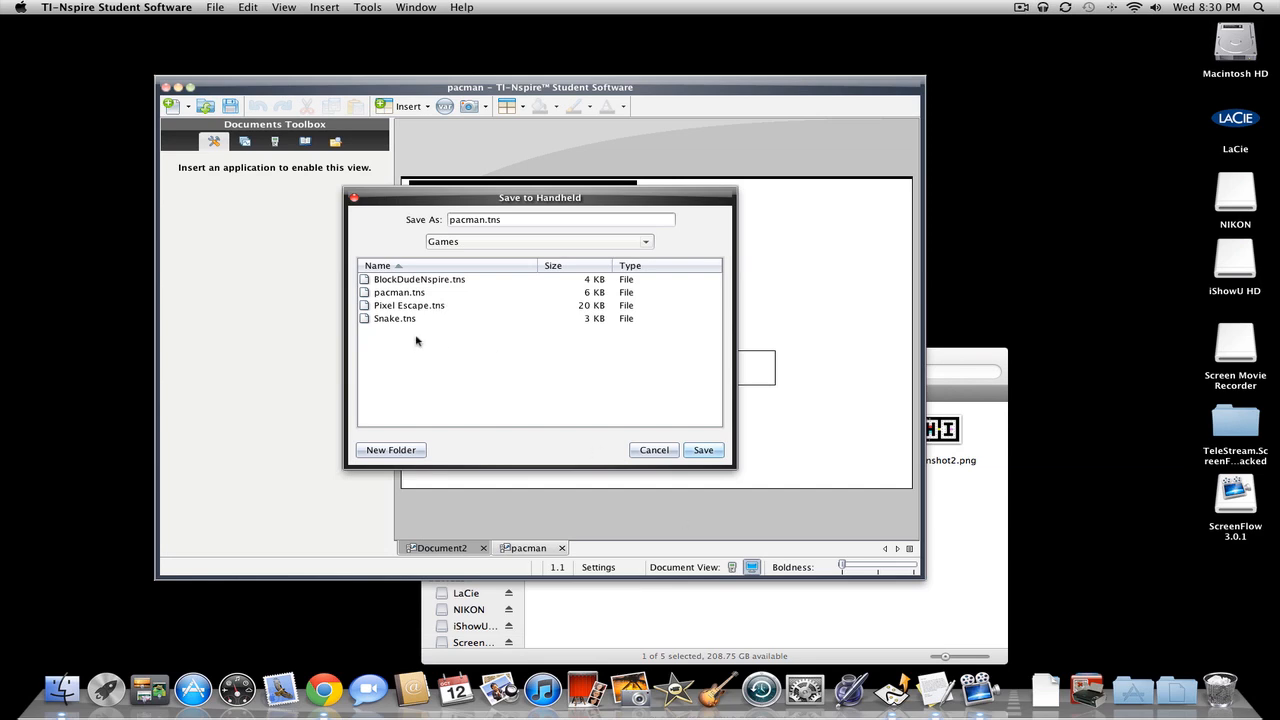
{"action": "mouse_move", "coordinate": [518, 380]}
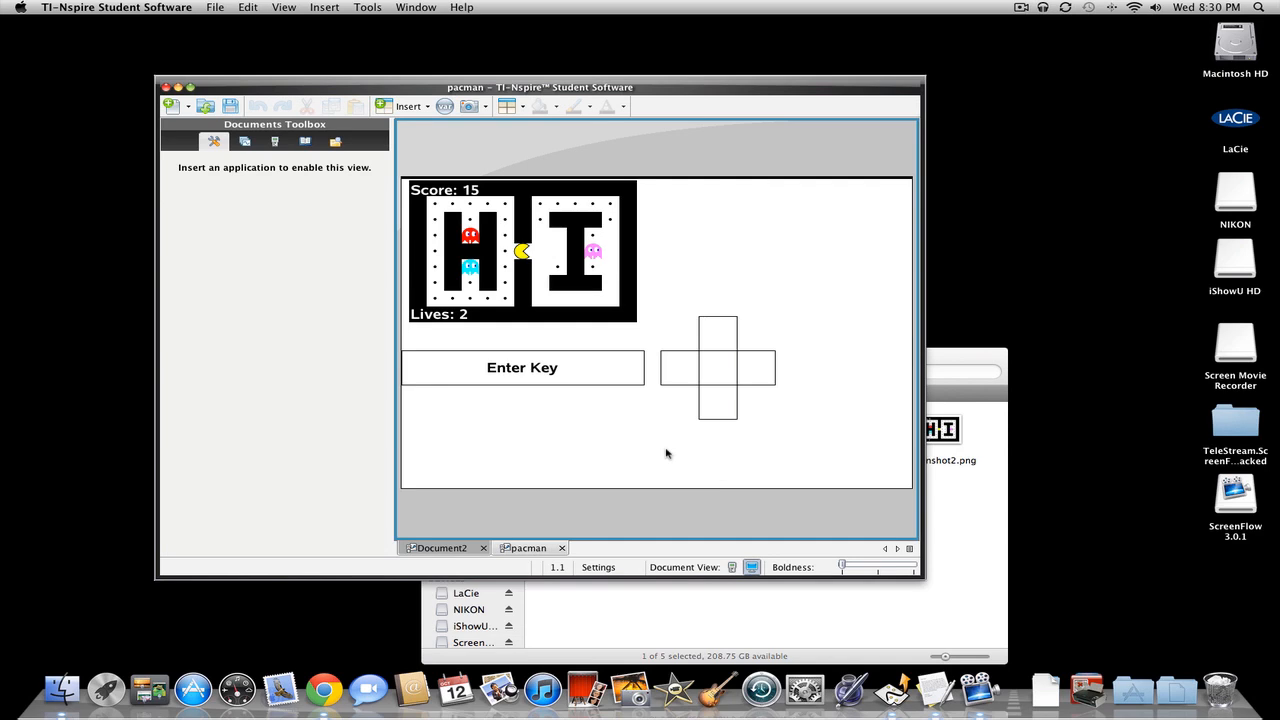
{"action": "mouse_move", "coordinate": [557, 536]}
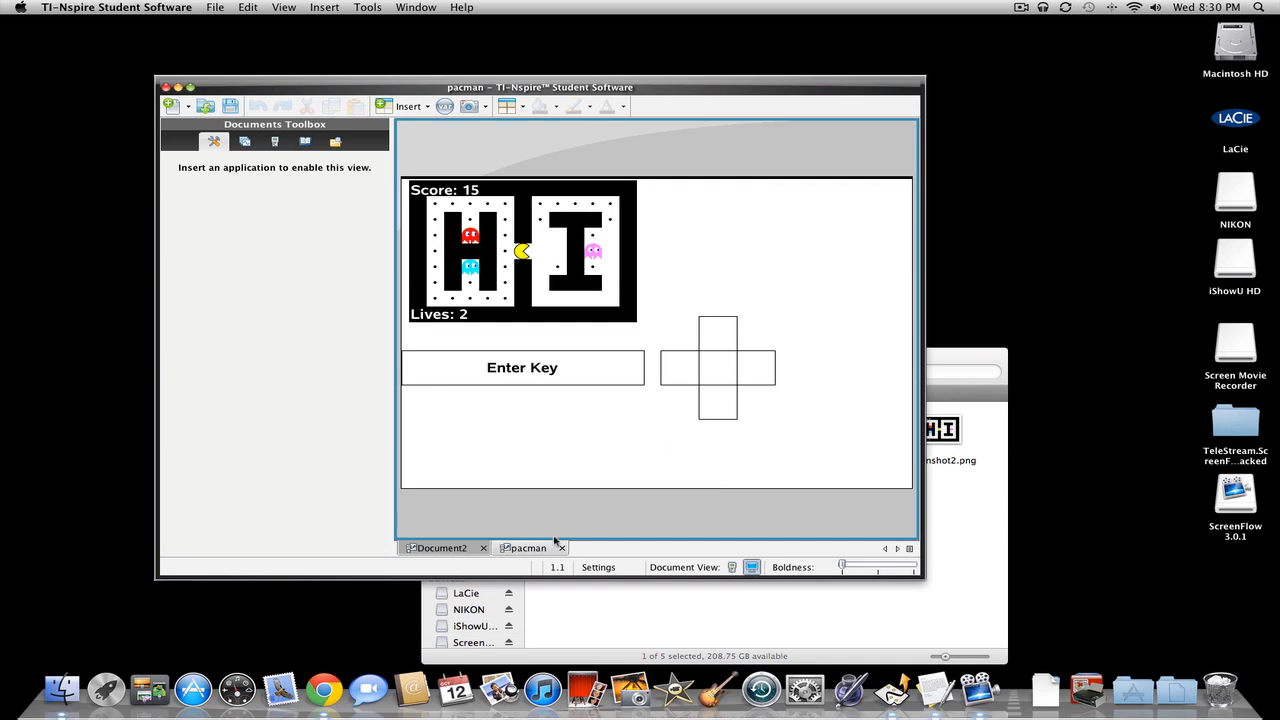
Step: Close the pacman game document tab
{"action": "left_click", "coordinate": [557, 547]}
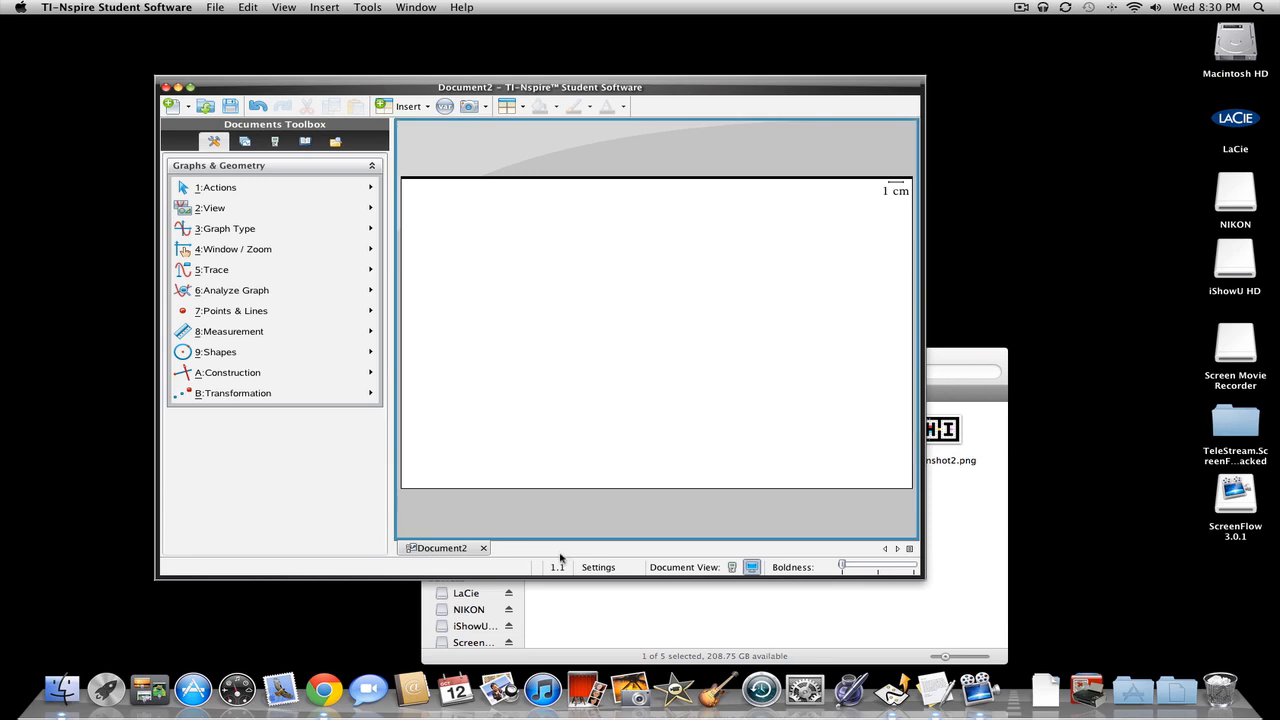
{"action": "mouse_move", "coordinate": [532, 307]}
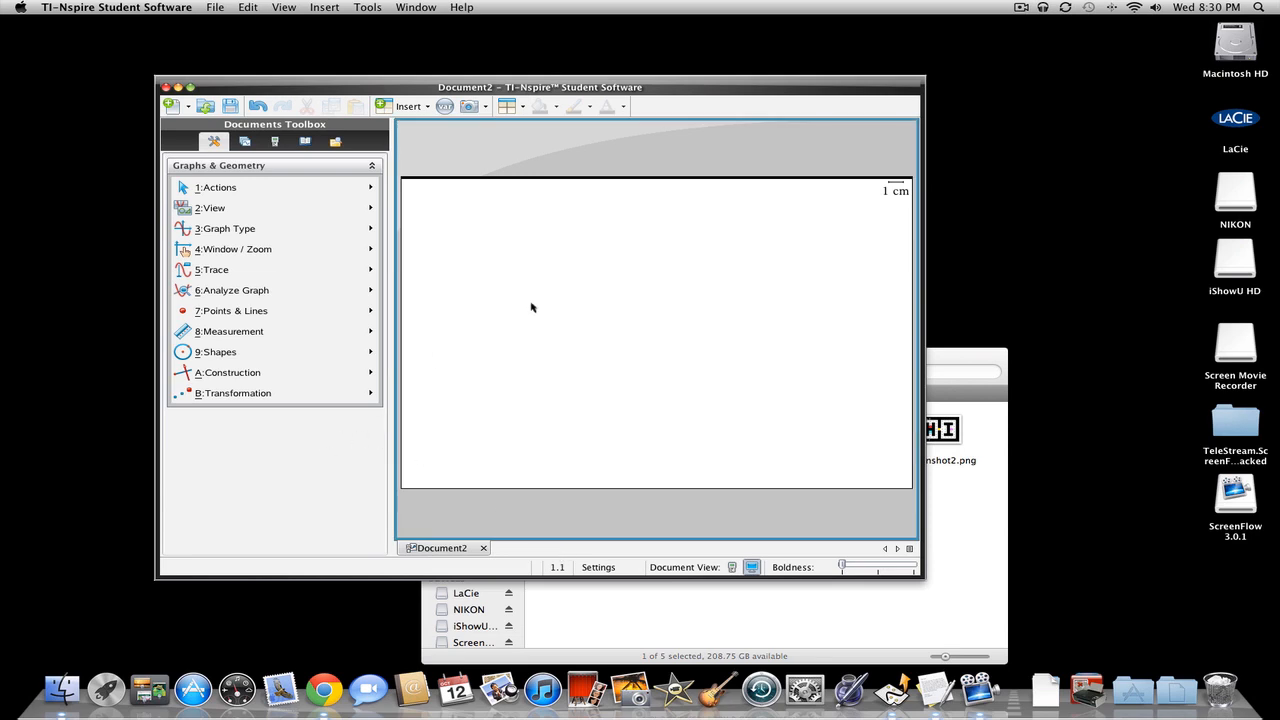
{"action": "mouse_move", "coordinate": [469, 303]}
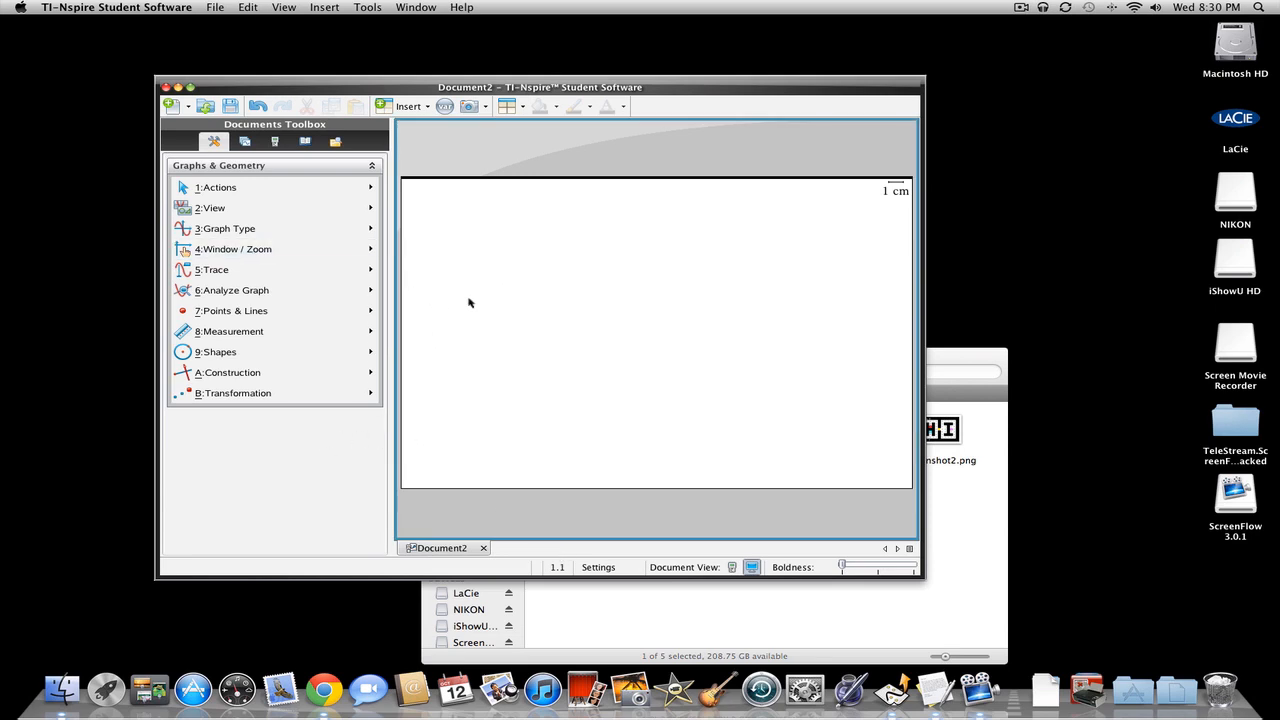
{"action": "mouse_move", "coordinate": [860, 323]}
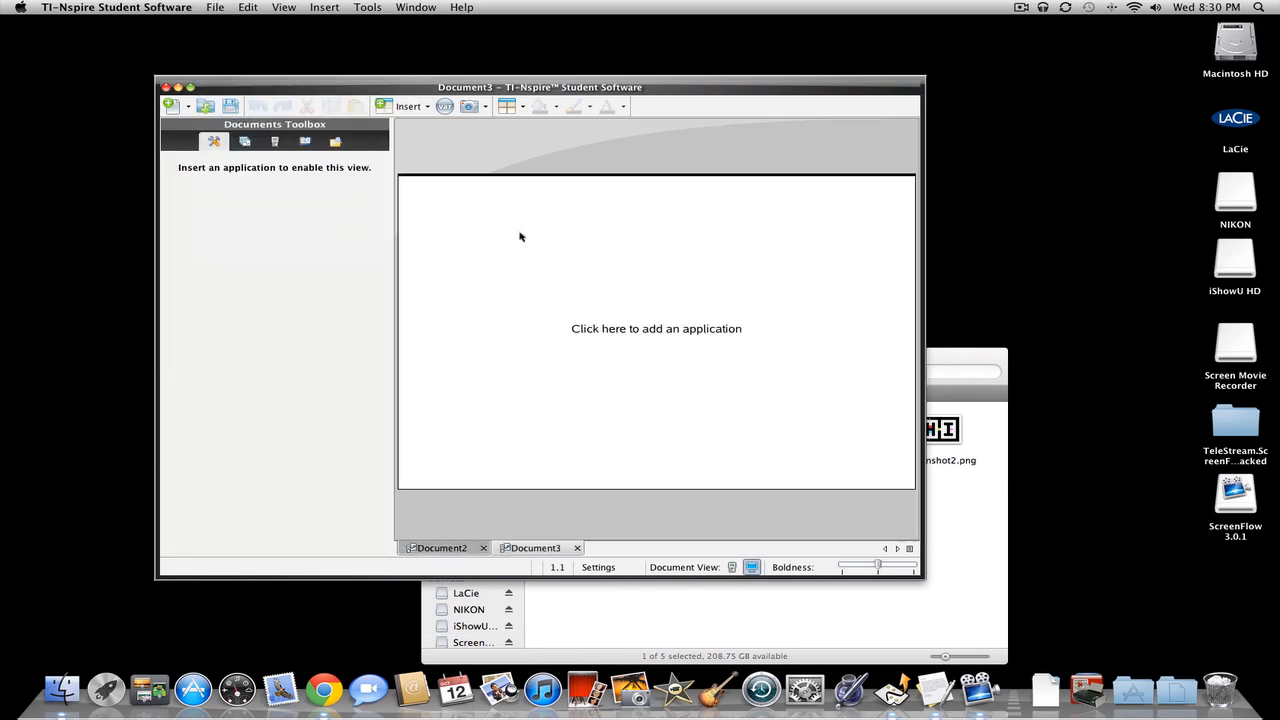
Step: Add a Graphs page, dismiss the unsupported-format error, and start Insert > Image
{"action": "left_click", "coordinate": [656, 328]}
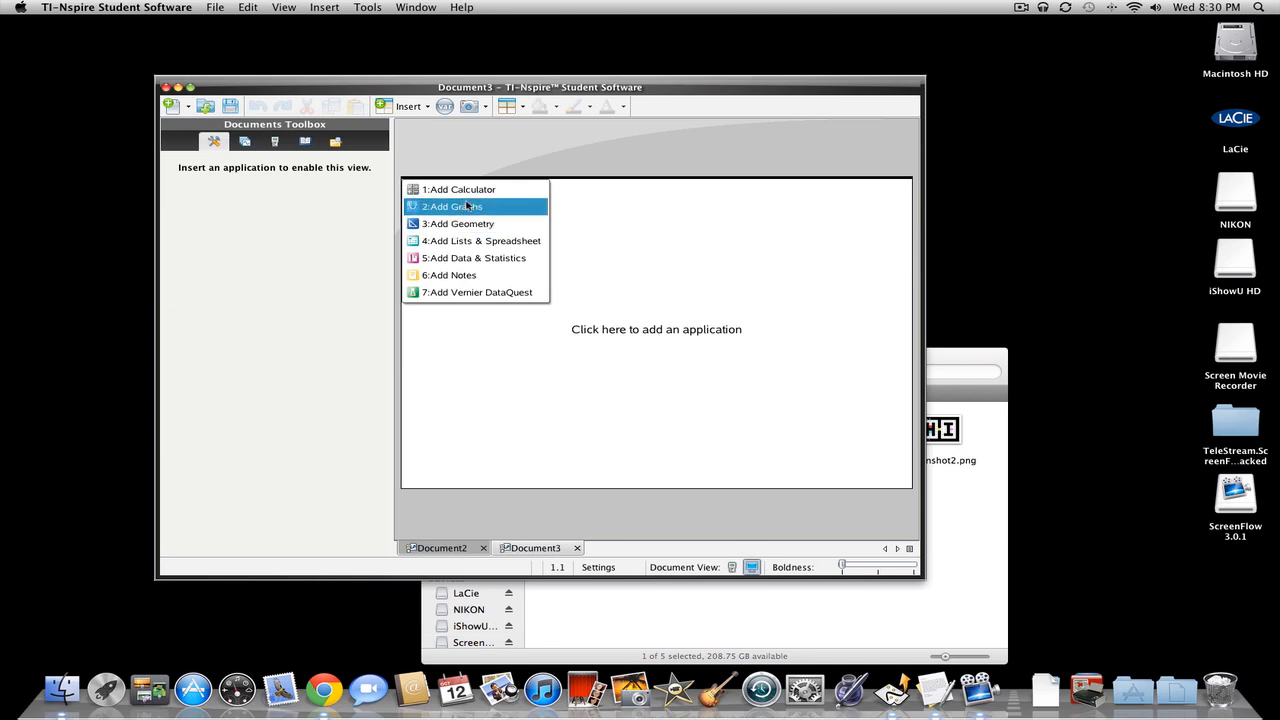
{"action": "left_click", "coordinate": [452, 206]}
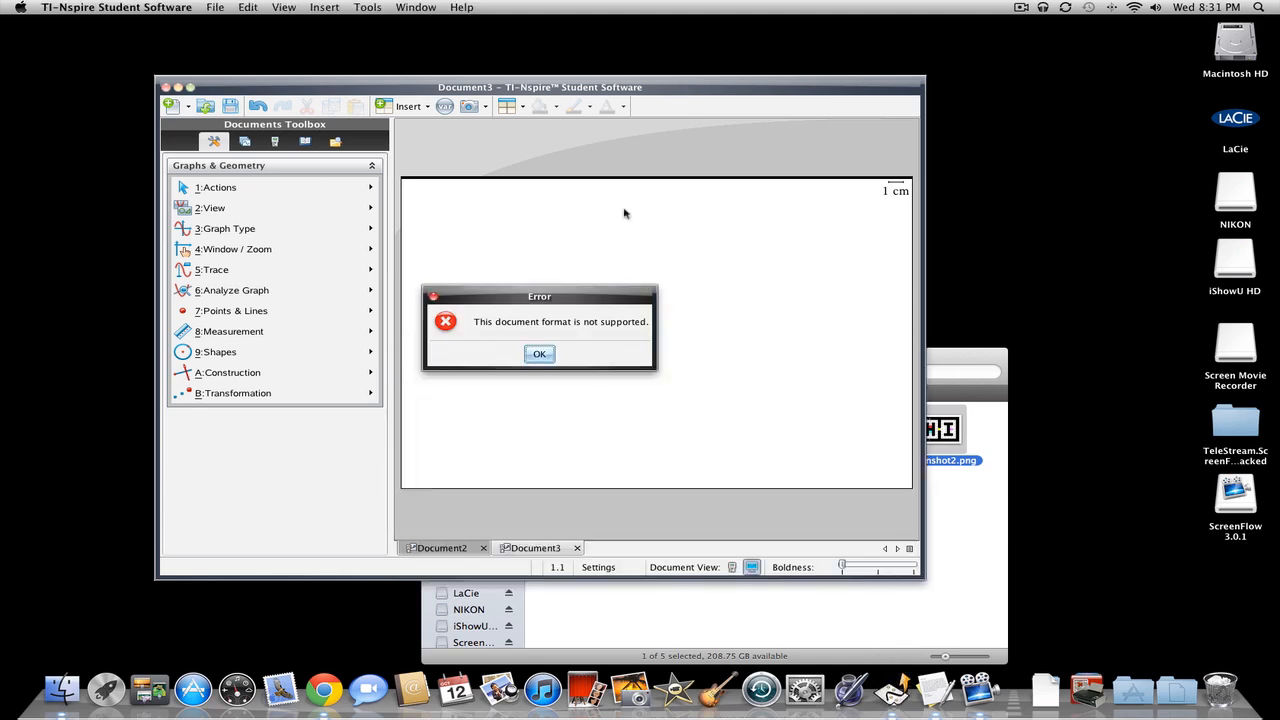
{"action": "left_click", "coordinate": [539, 353]}
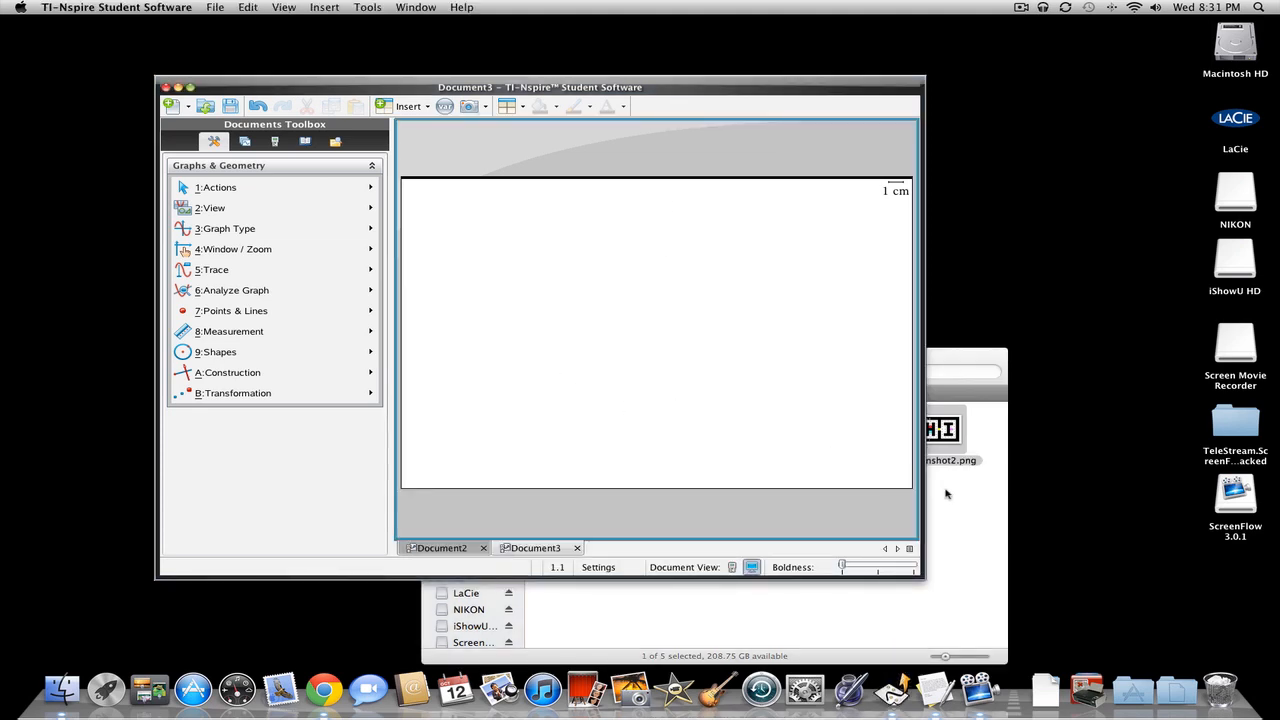
{"action": "left_click", "coordinate": [322, 6]}
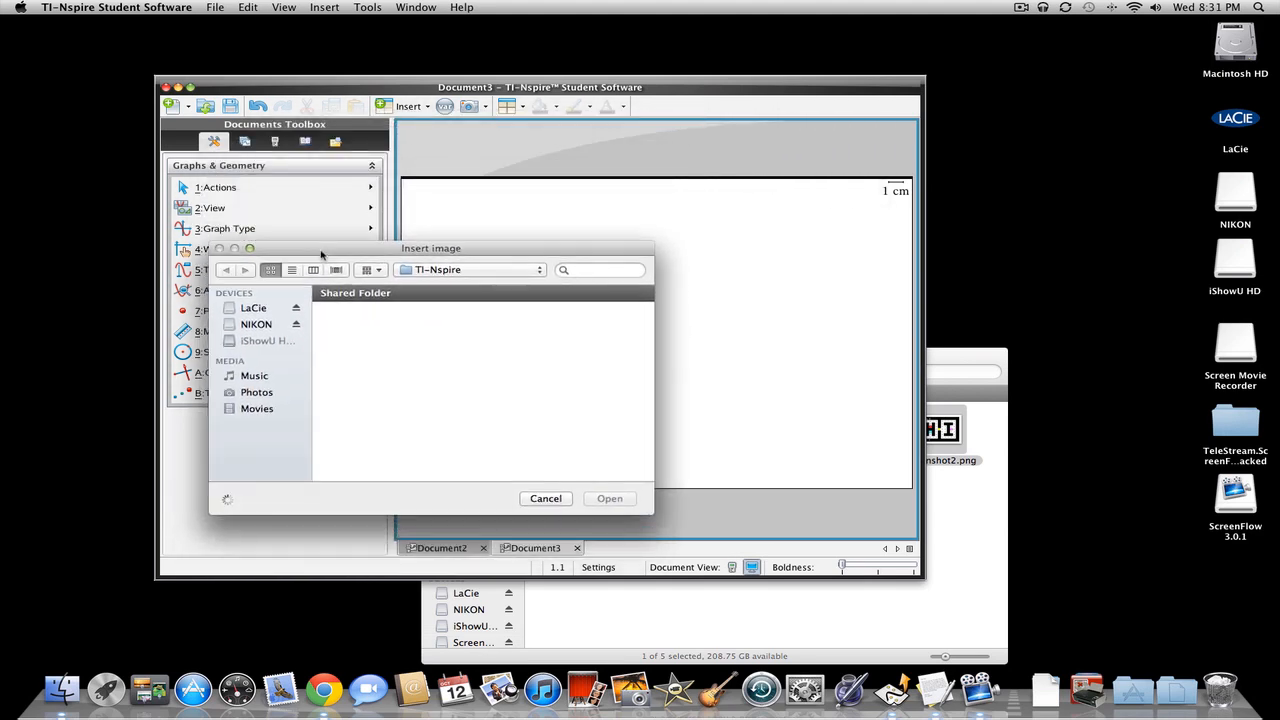
{"action": "mouse_move", "coordinate": [435, 309]}
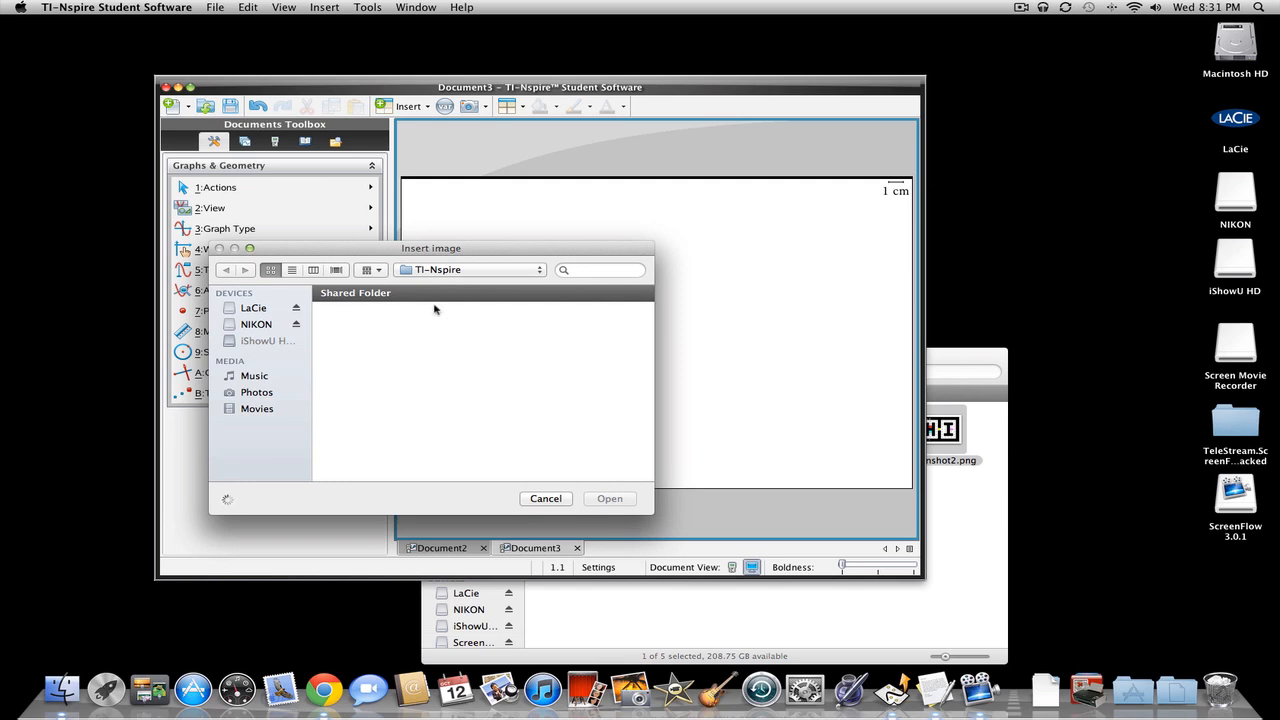
Step: Browse the TI-Nspire and home folders for an image, then cancel without inserting
{"action": "left_click", "coordinate": [467, 269]}
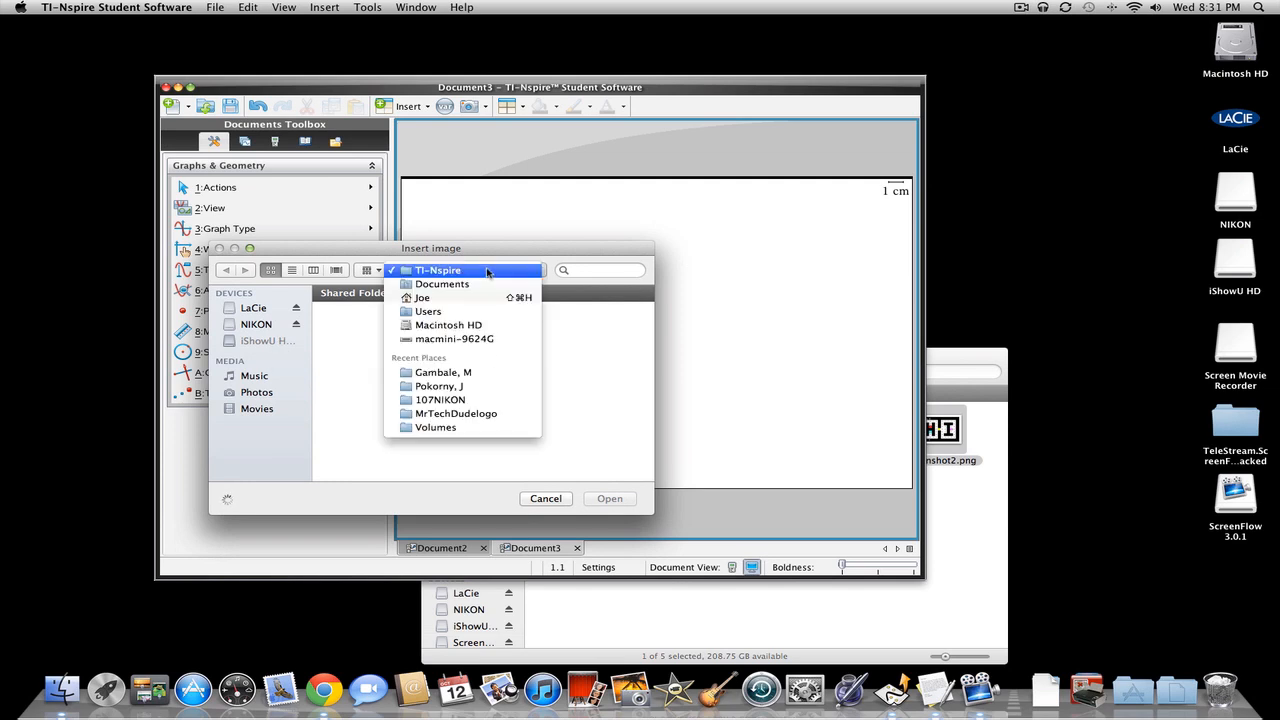
{"action": "left_click", "coordinate": [436, 270]}
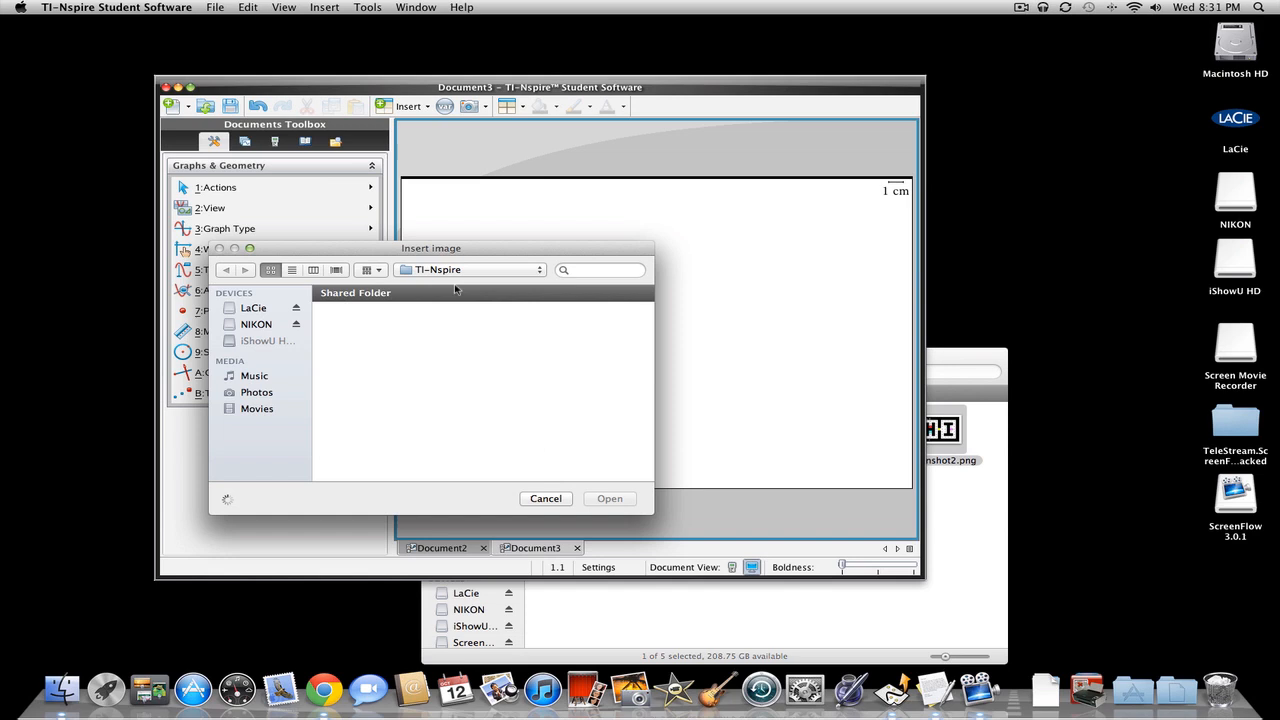
{"action": "left_click", "coordinate": [468, 269]}
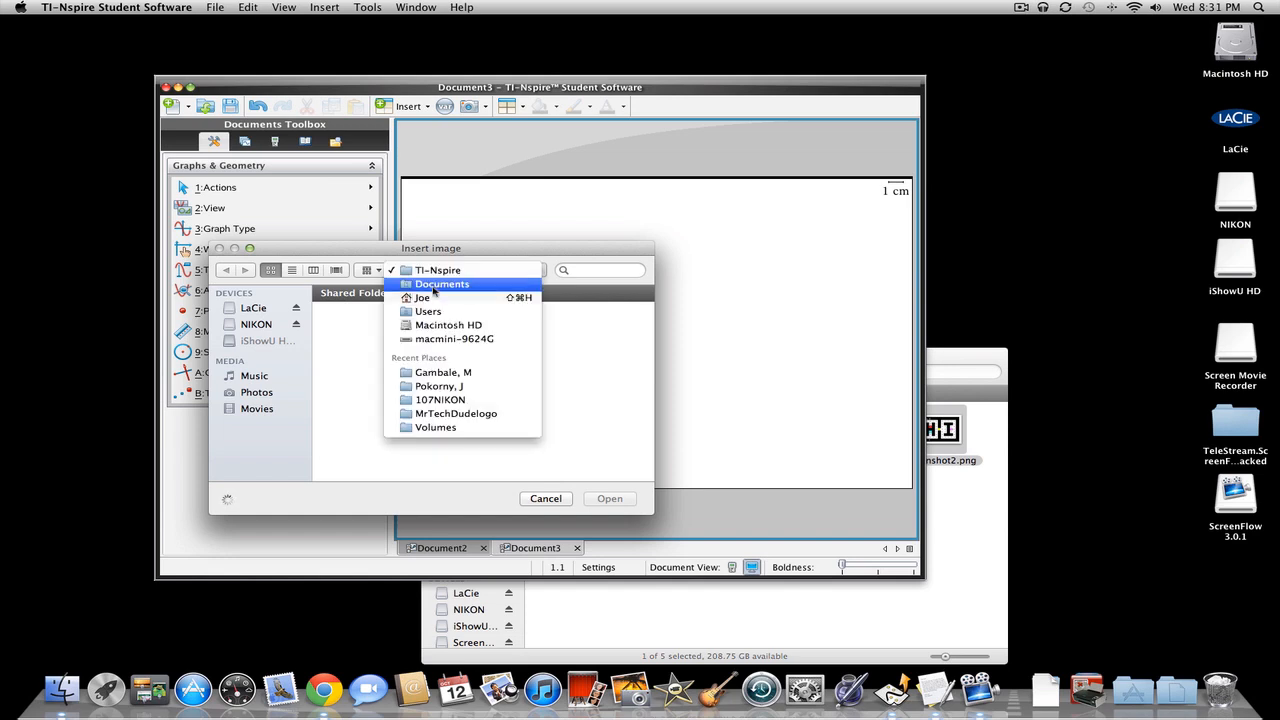
{"action": "left_click", "coordinate": [420, 297]}
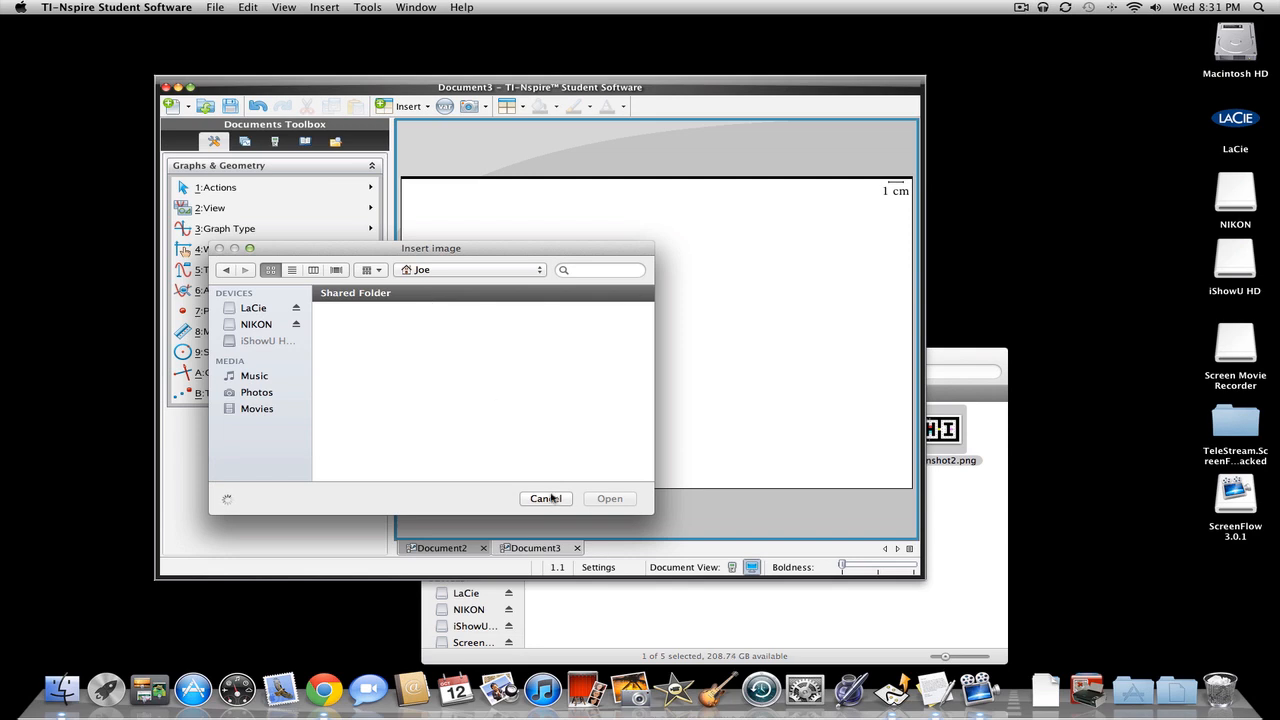
{"action": "left_click", "coordinate": [545, 499]}
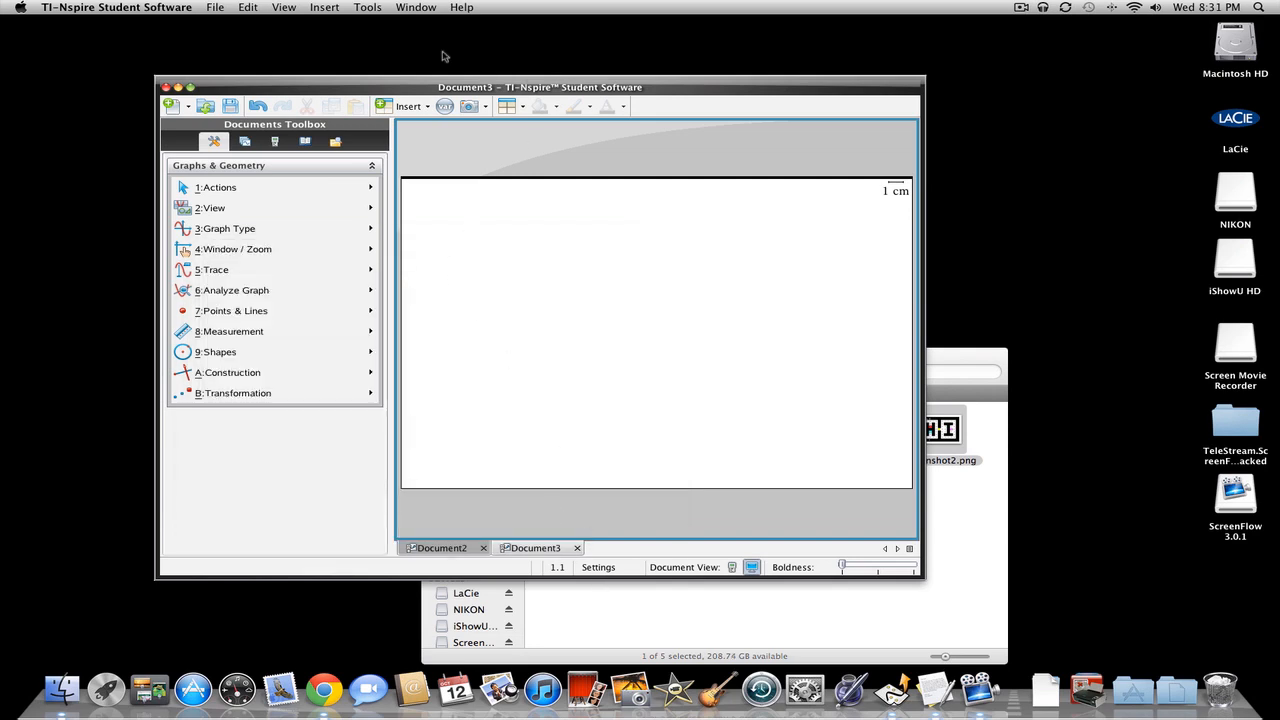
{"action": "left_click", "coordinate": [319, 6]}
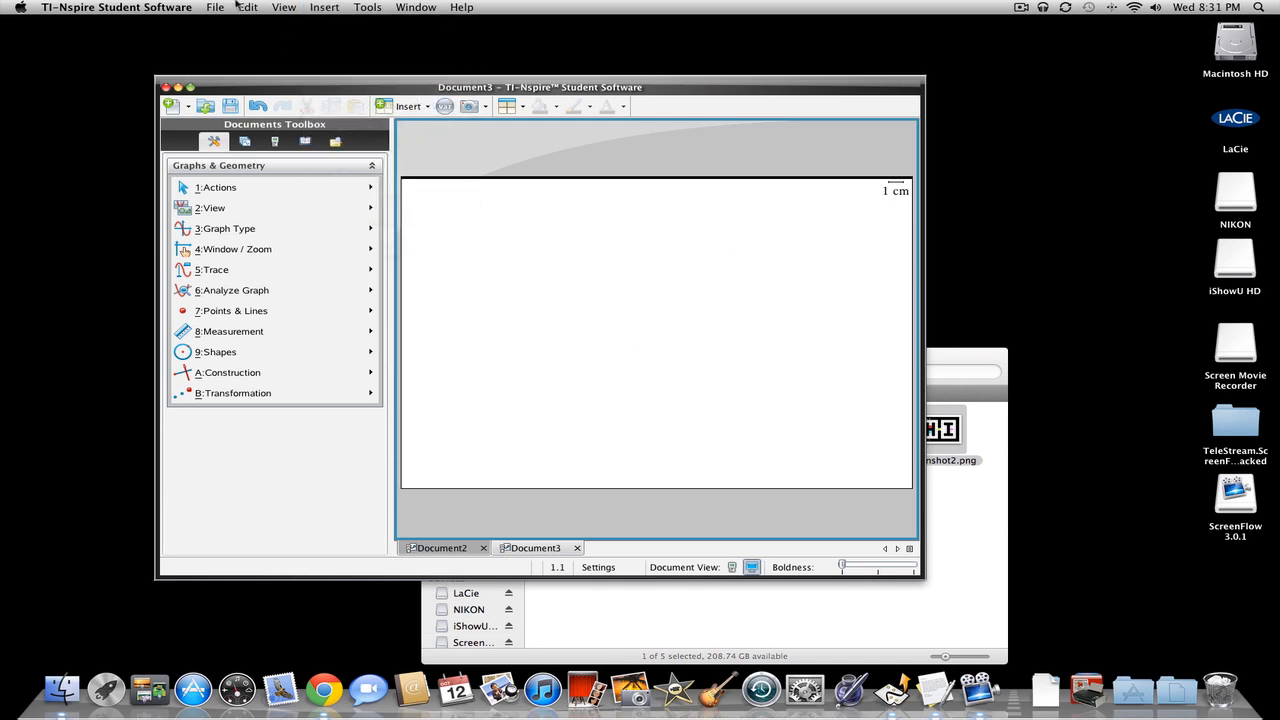
Step: Begin saving Document3.tns to the handheld, listing the TI-Nspire CX's folders and files
{"action": "left_click", "coordinate": [216, 7]}
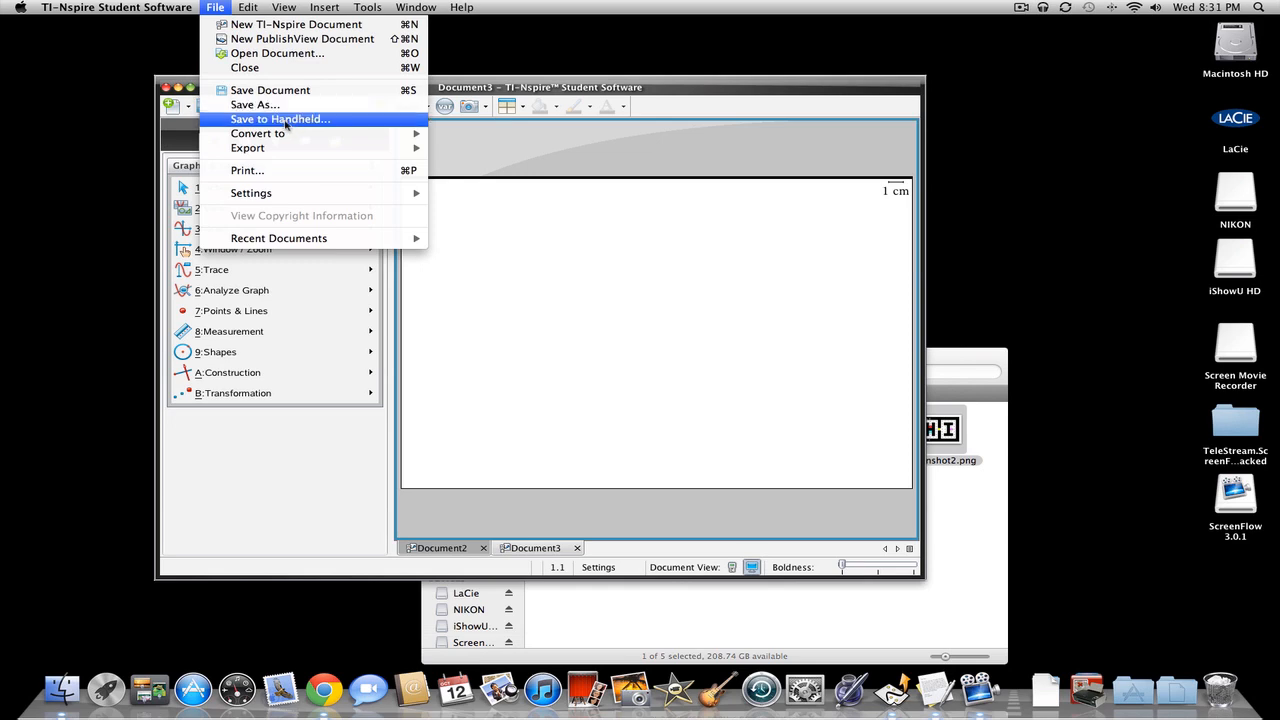
{"action": "left_click", "coordinate": [280, 119]}
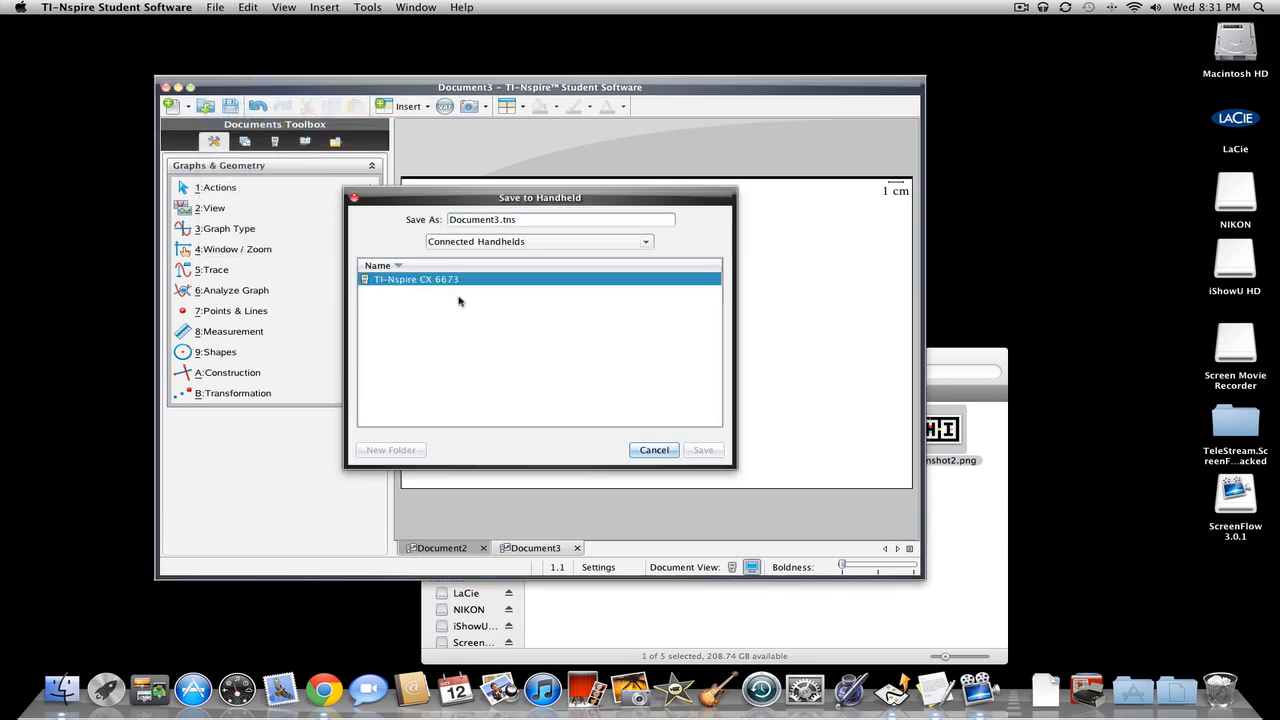
{"action": "double_click", "coordinate": [440, 279]}
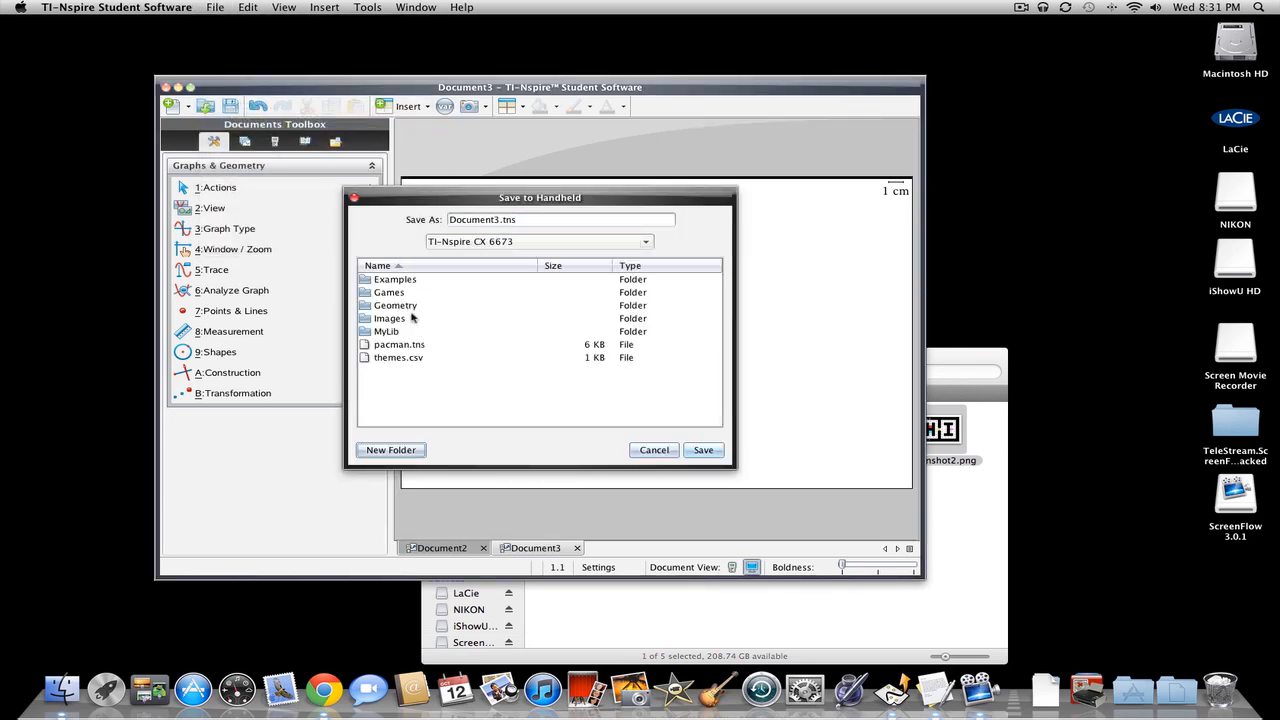
{"action": "mouse_move", "coordinate": [501, 375]}
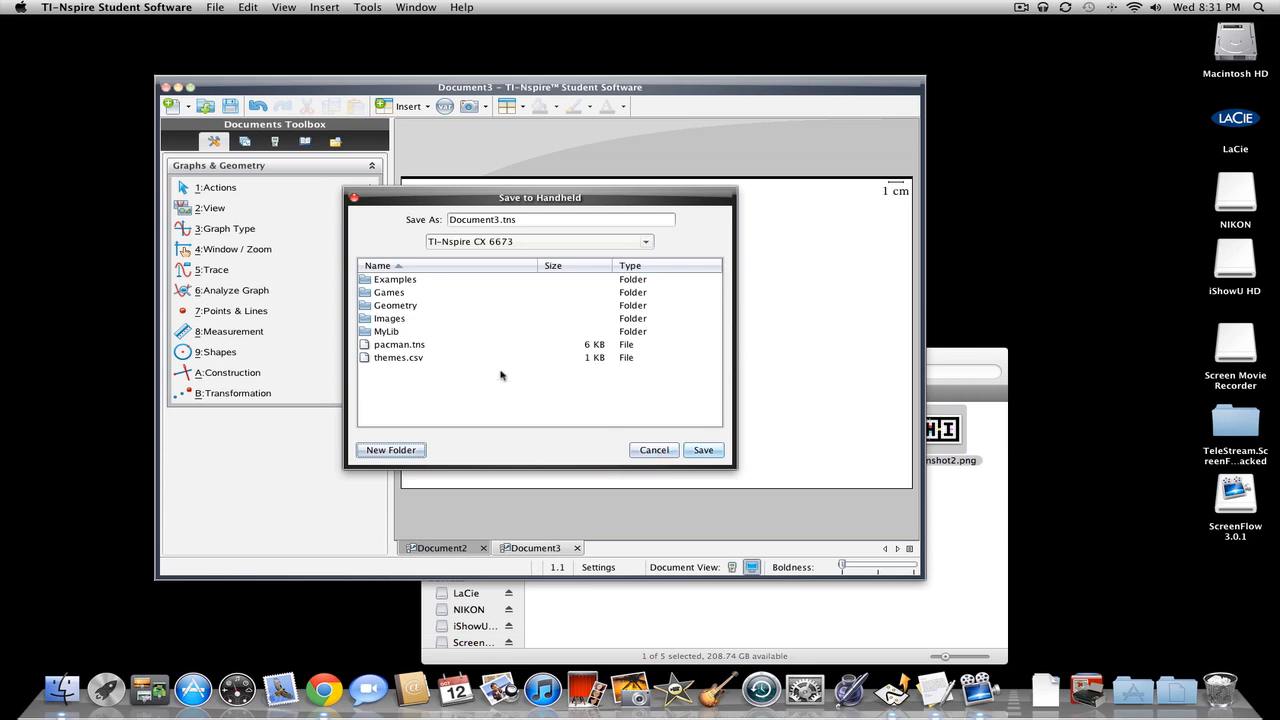